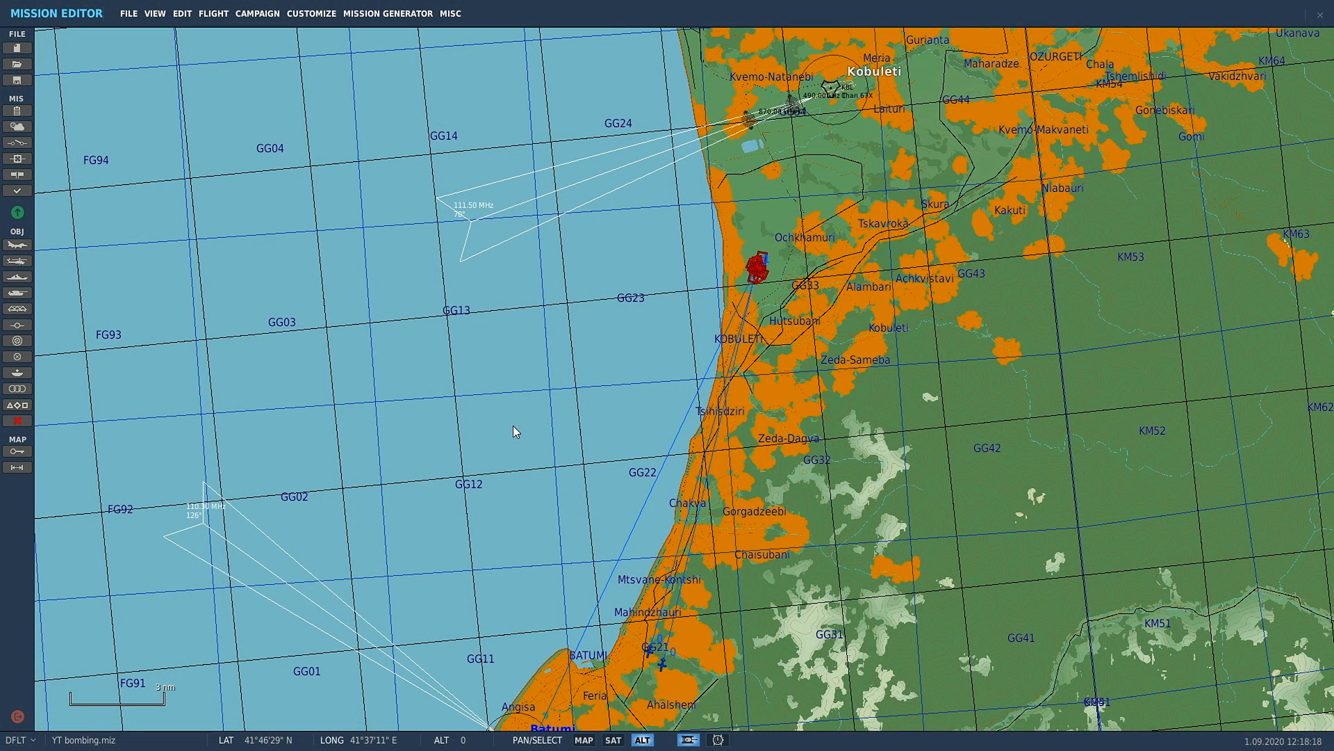
mouse_move(683, 315)
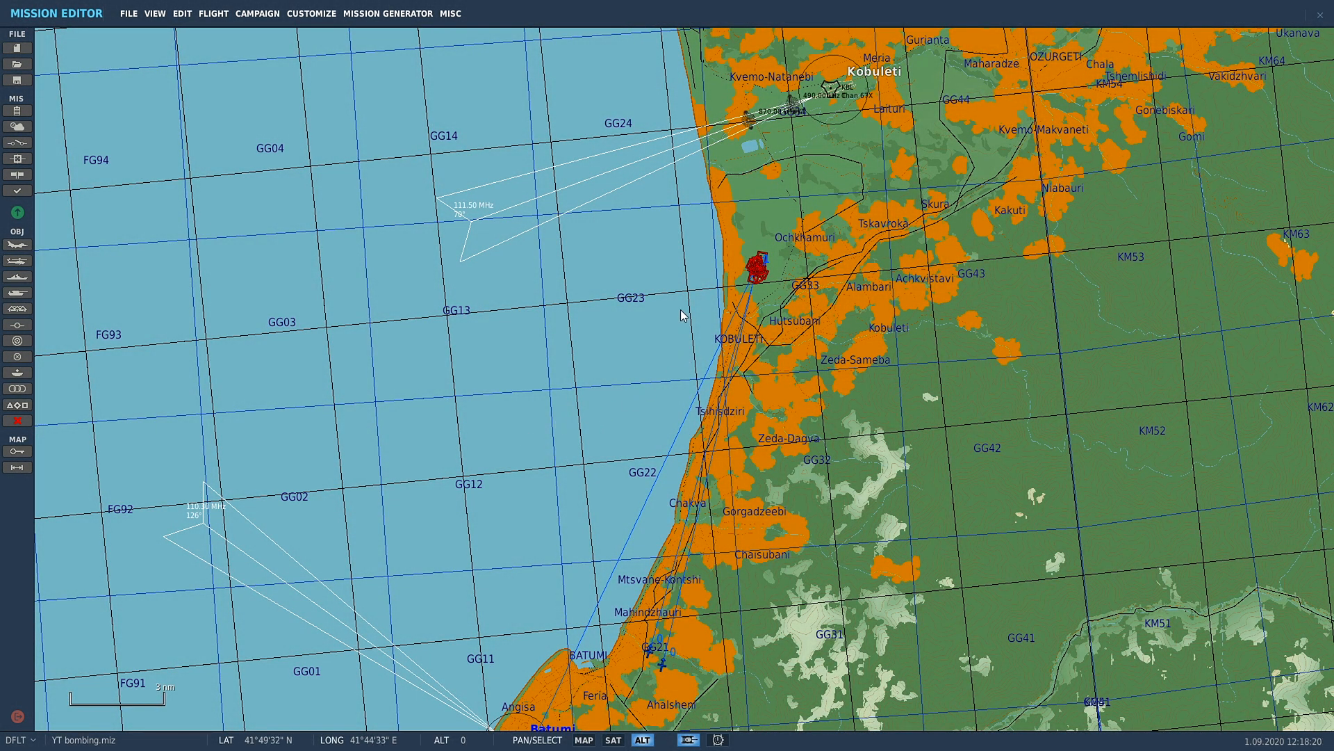
mouse_move(740, 434)
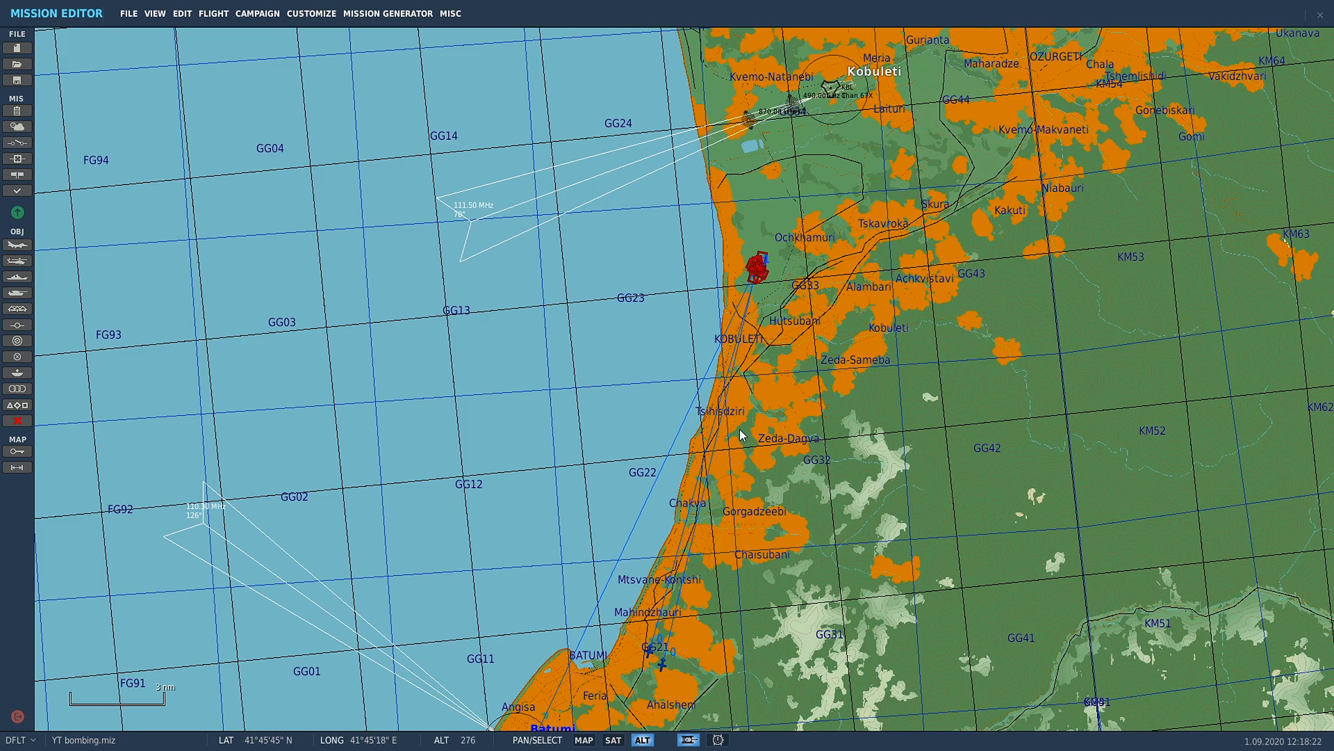
mouse_move(681, 273)
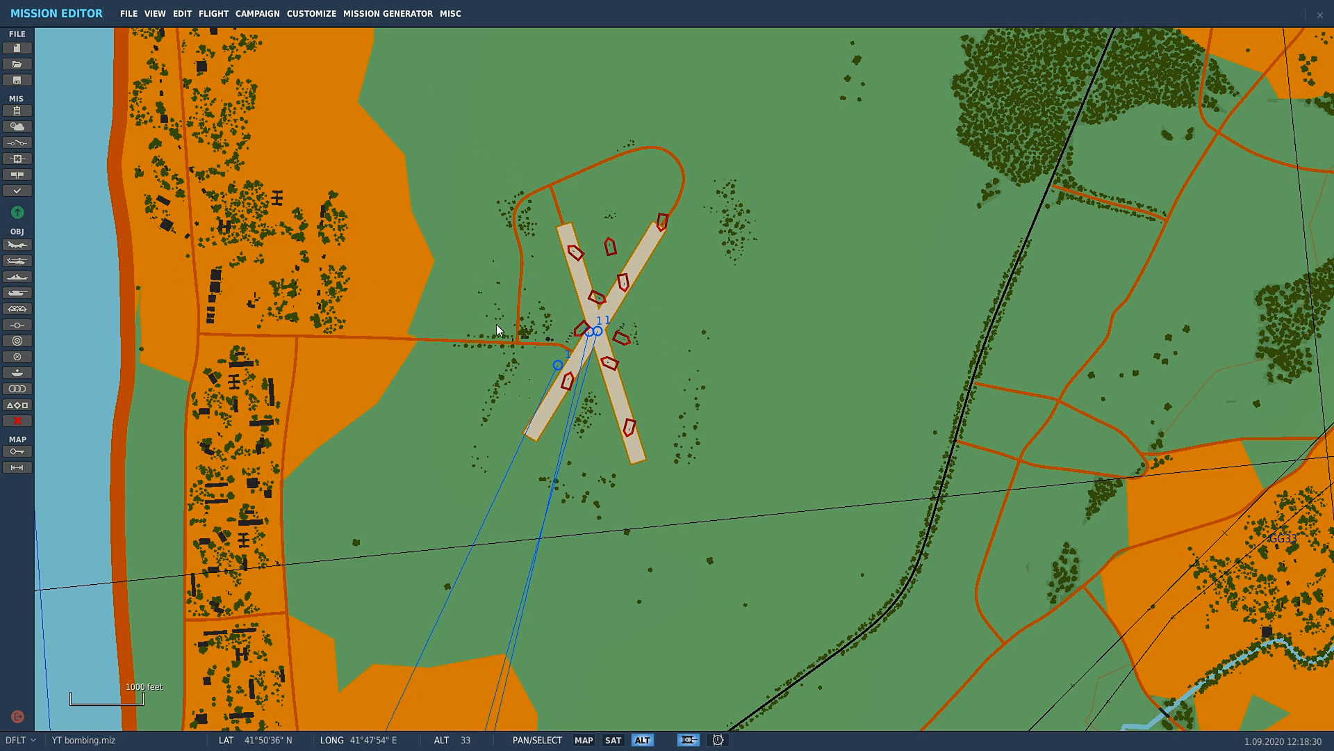
mouse_move(212, 13)
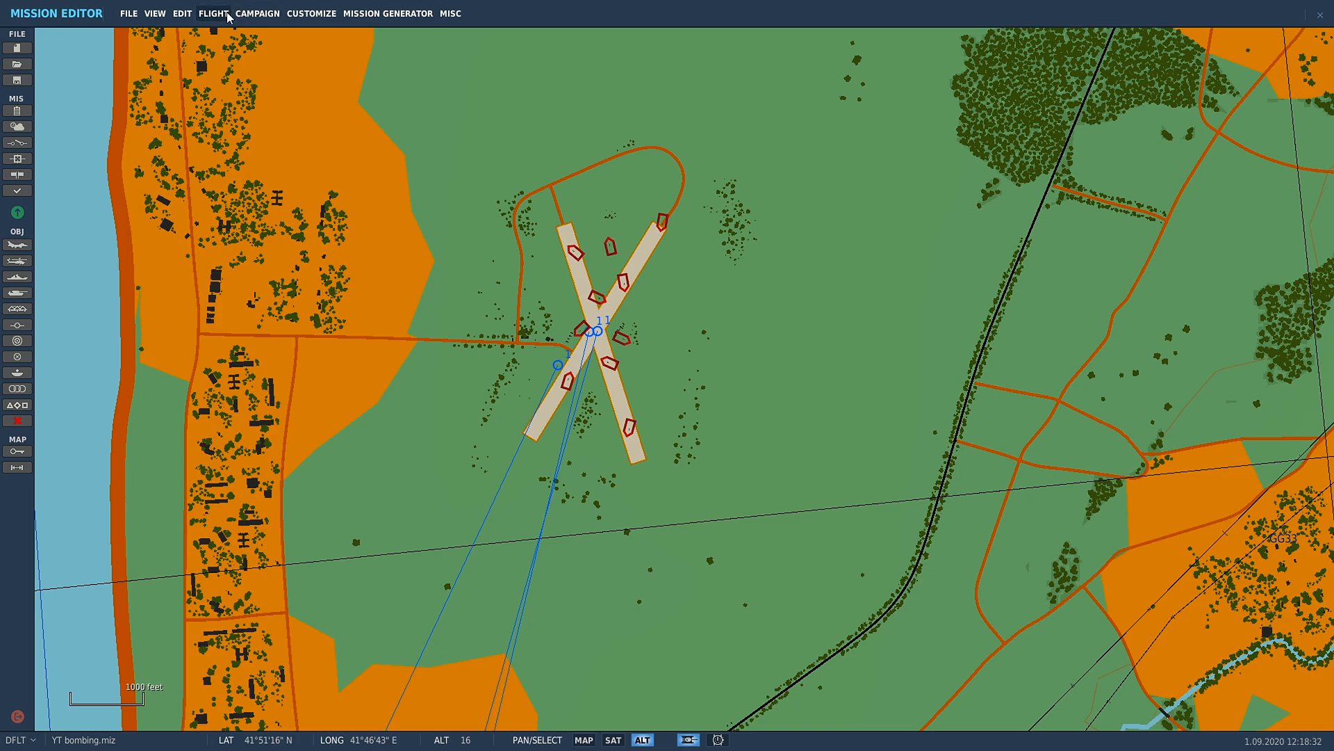
Step: Add the SA-10 S-300PS site template to the map as Ground-1
left_click(181, 13)
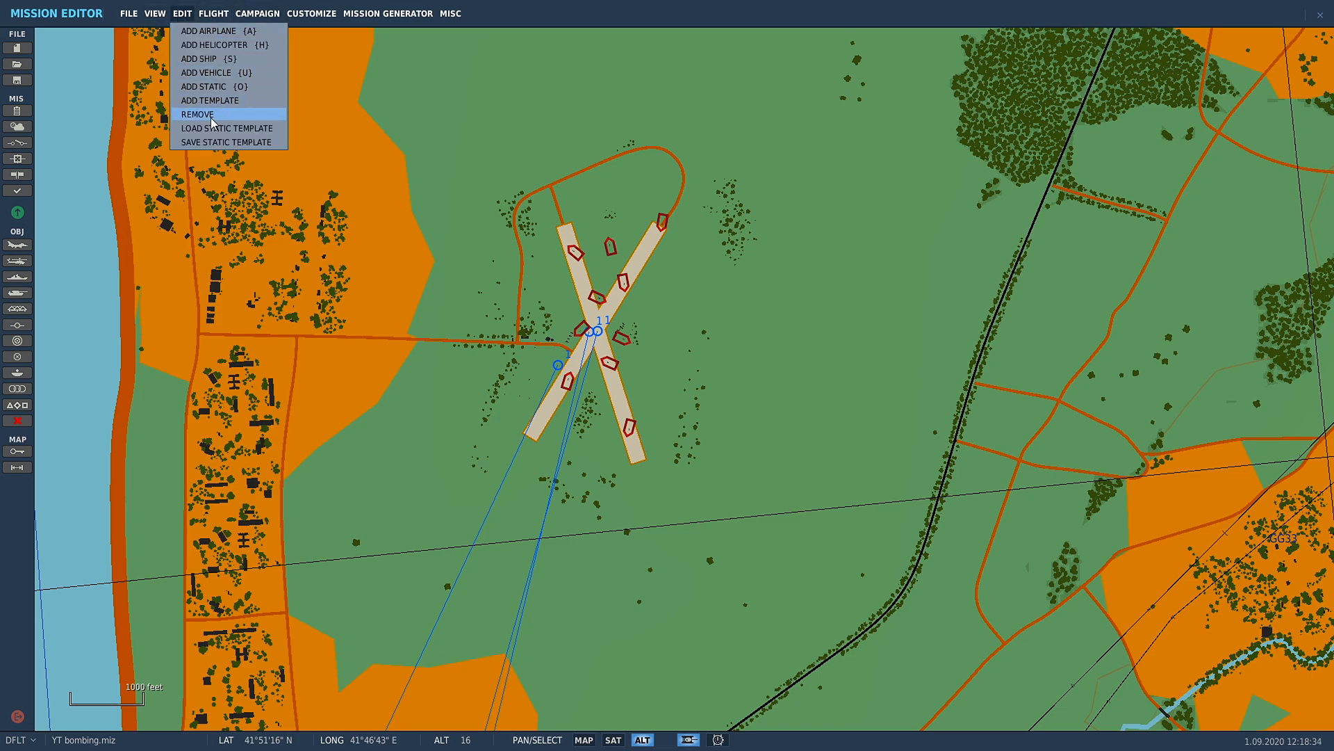
left_click(210, 100)
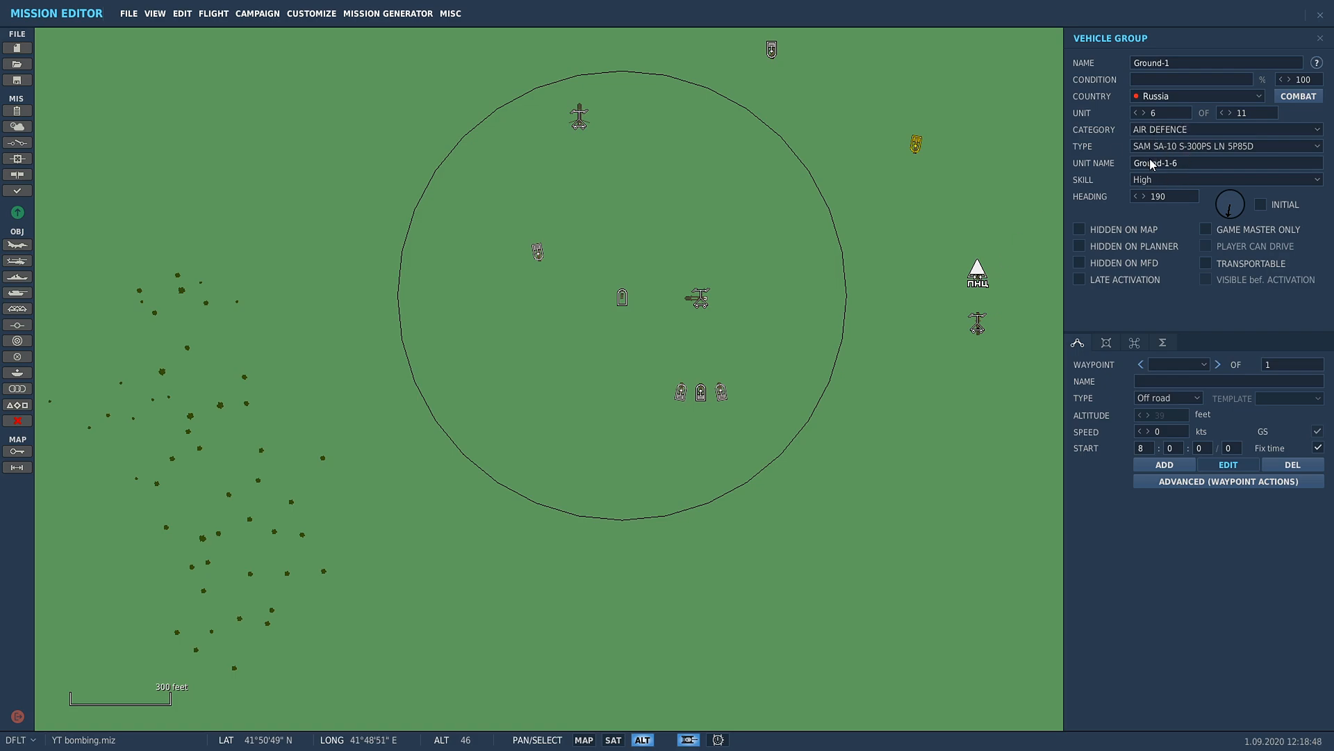
Step: Set the skill of several Ground-1 vehicles to Random, one unit at a time
left_click(1225, 179)
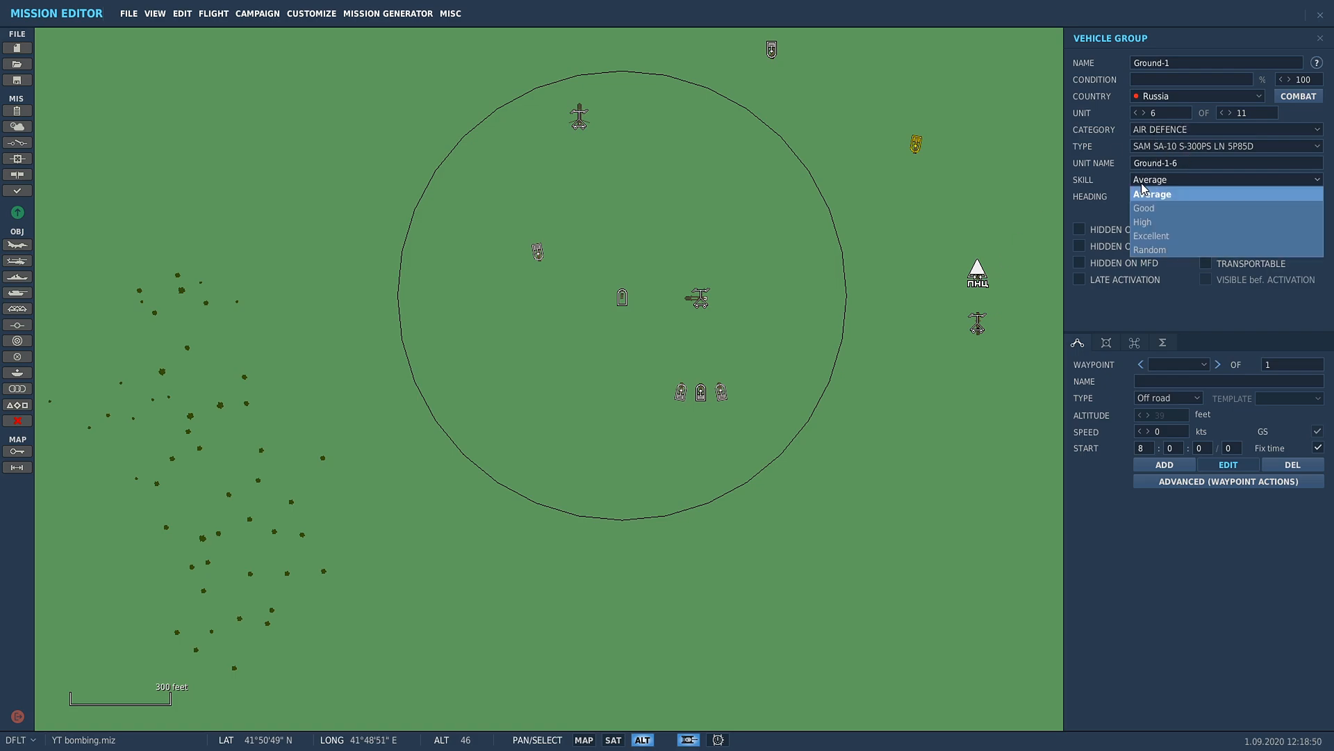
left_click(1149, 249)
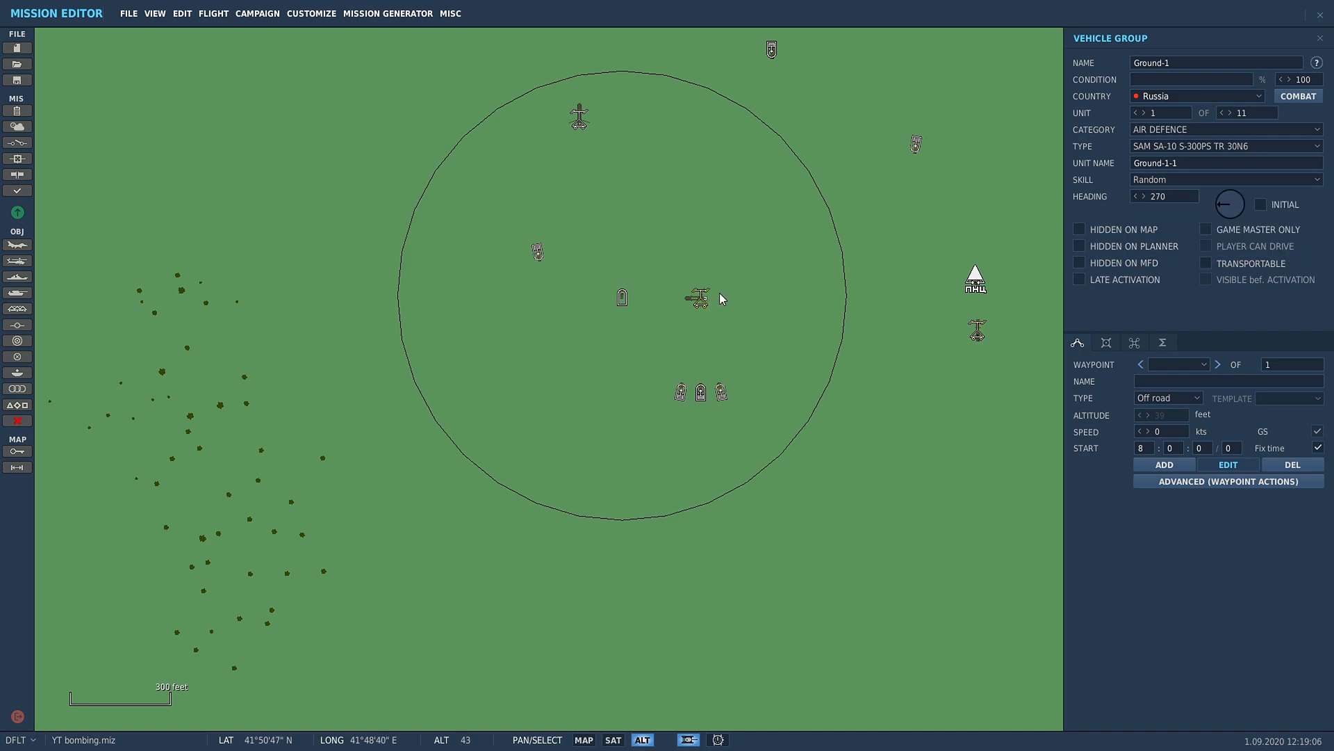
left_click(1224, 178)
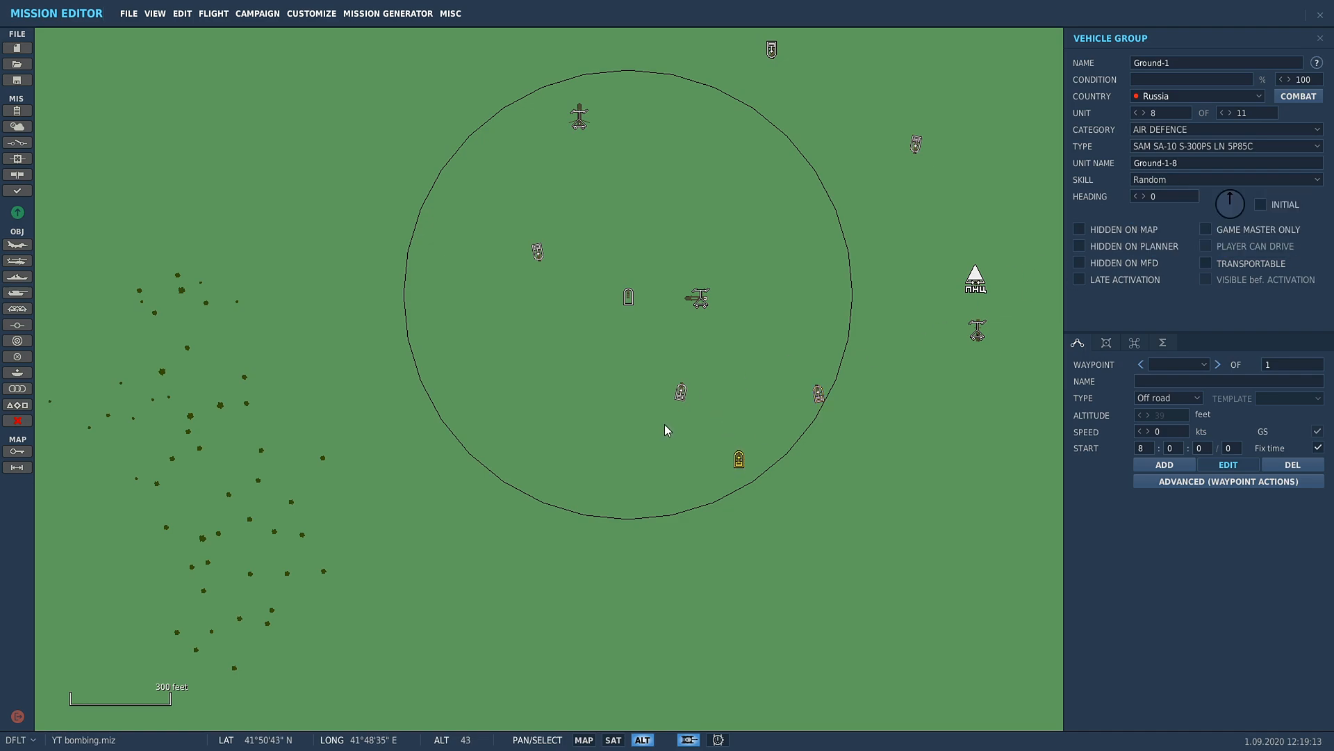
left_click(1224, 179)
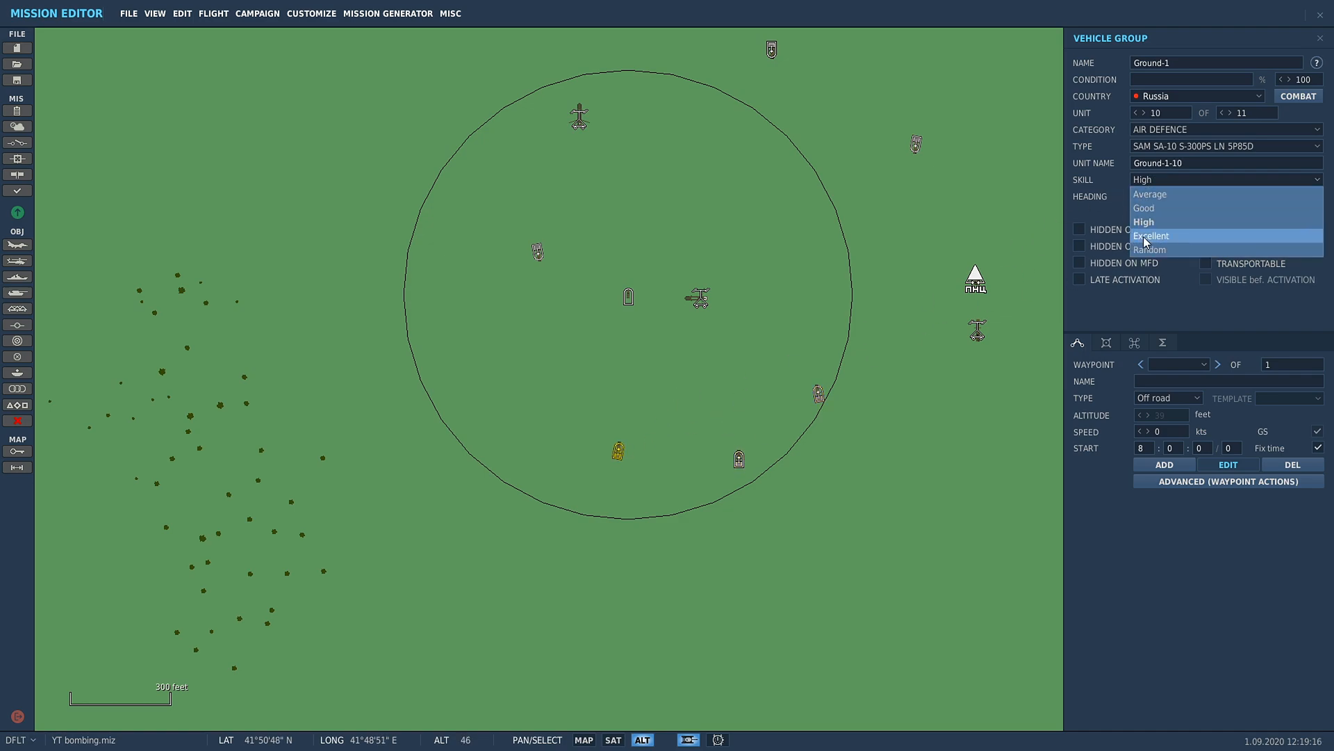
left_click(1150, 249)
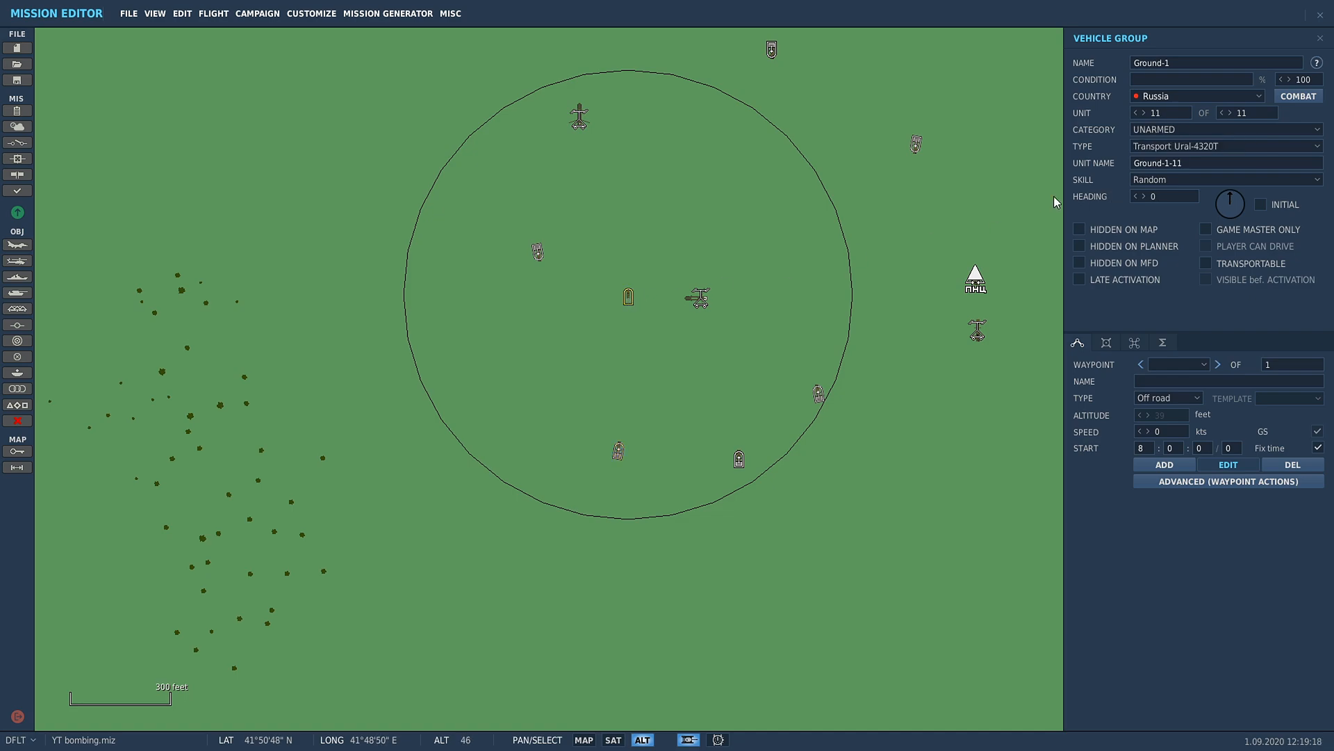
left_click(1225, 179)
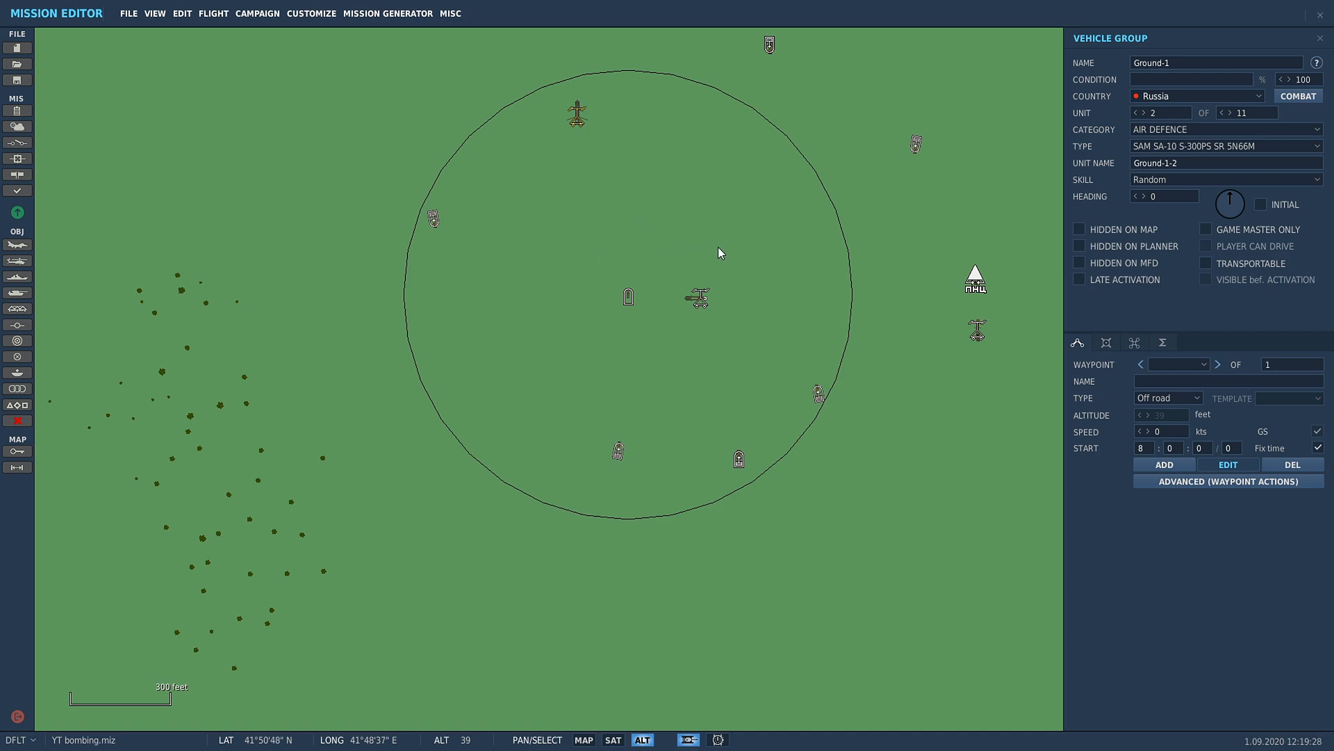
mouse_move(985, 266)
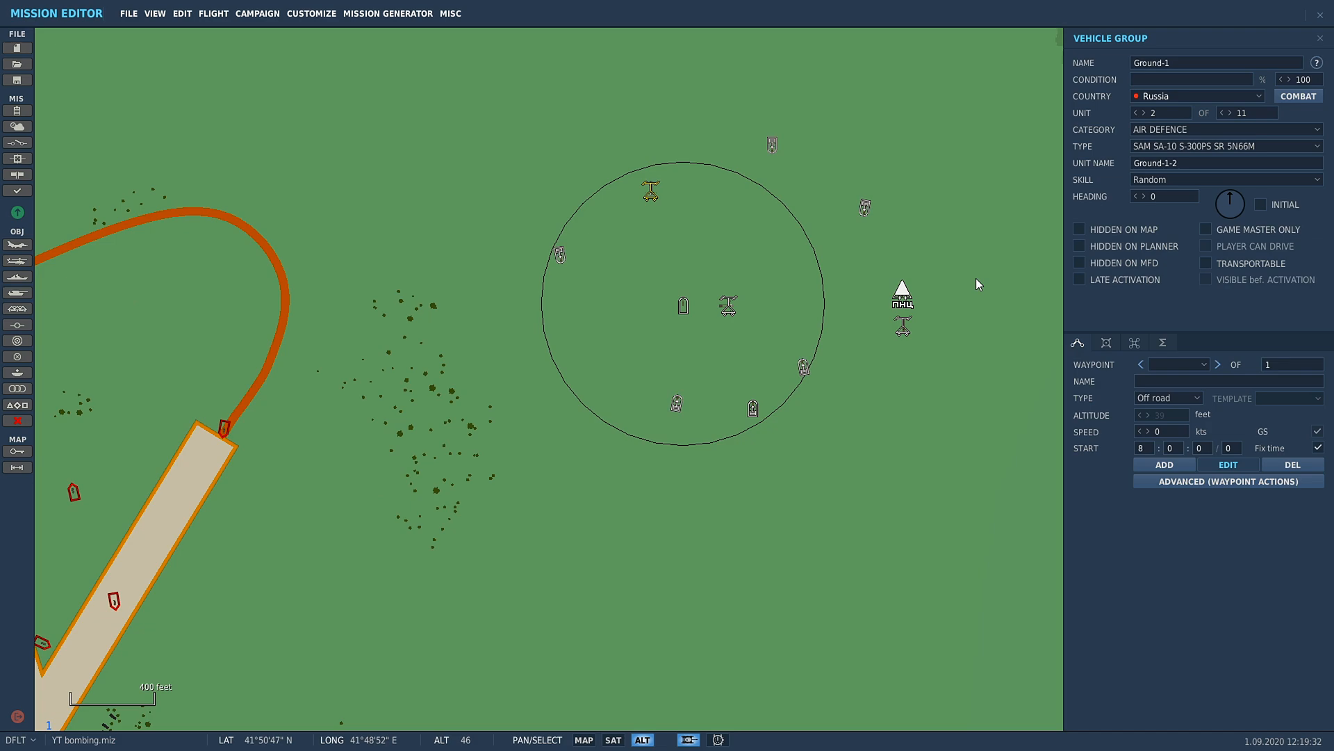
mouse_move(333, 130)
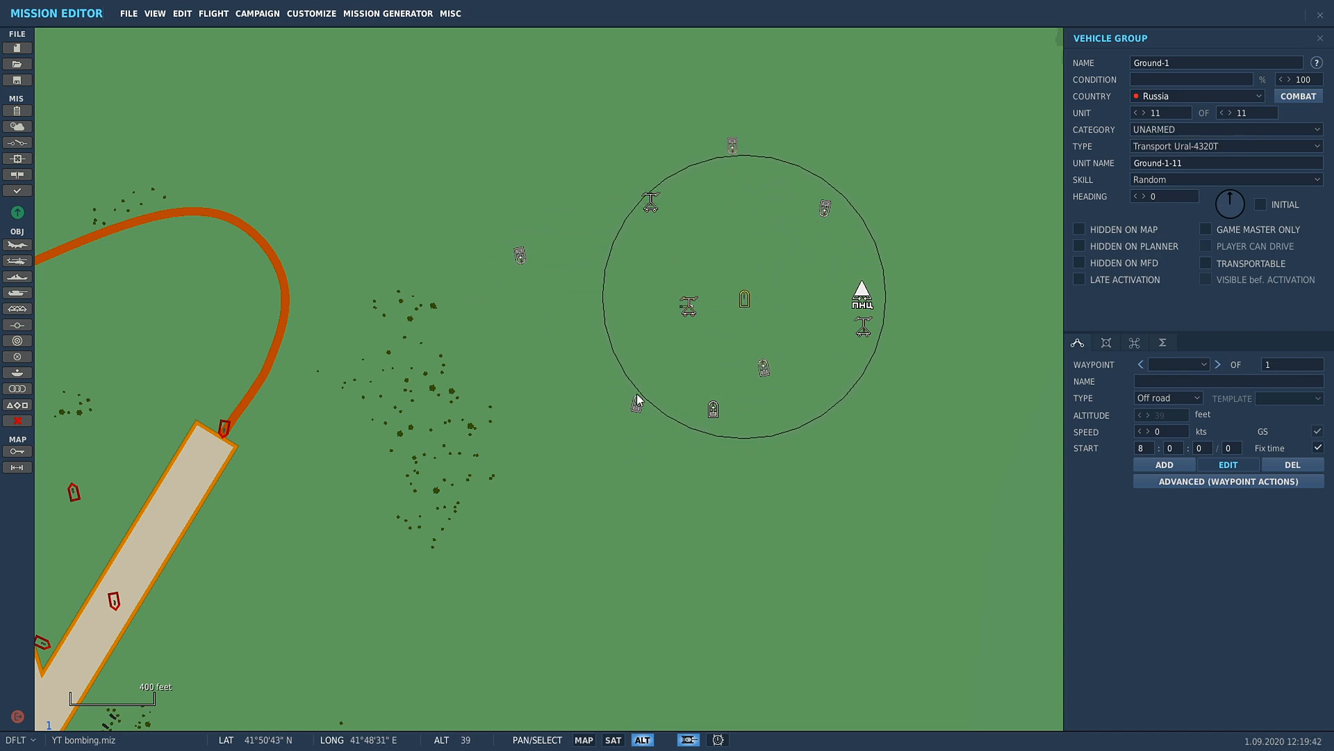
Step: Select the vehicle at the circle's lower left to reposition it
left_click(763, 368)
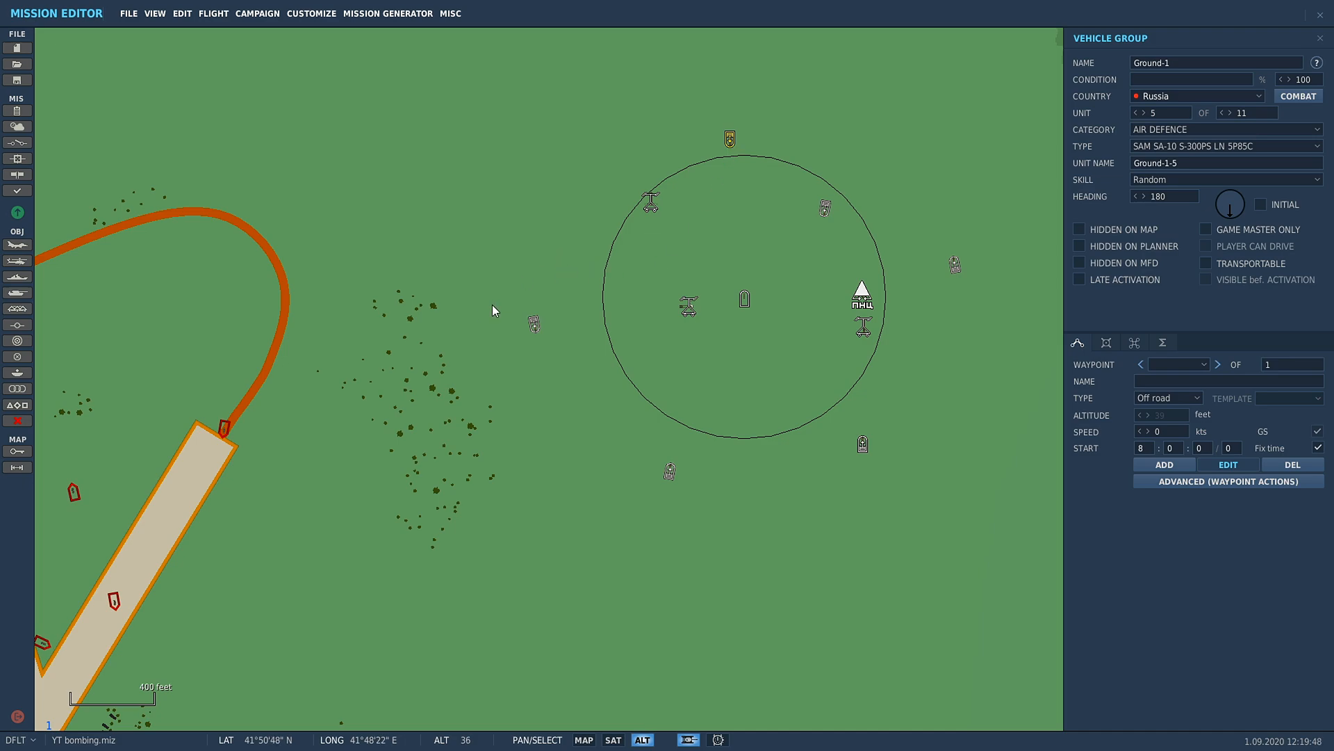
mouse_move(154, 14)
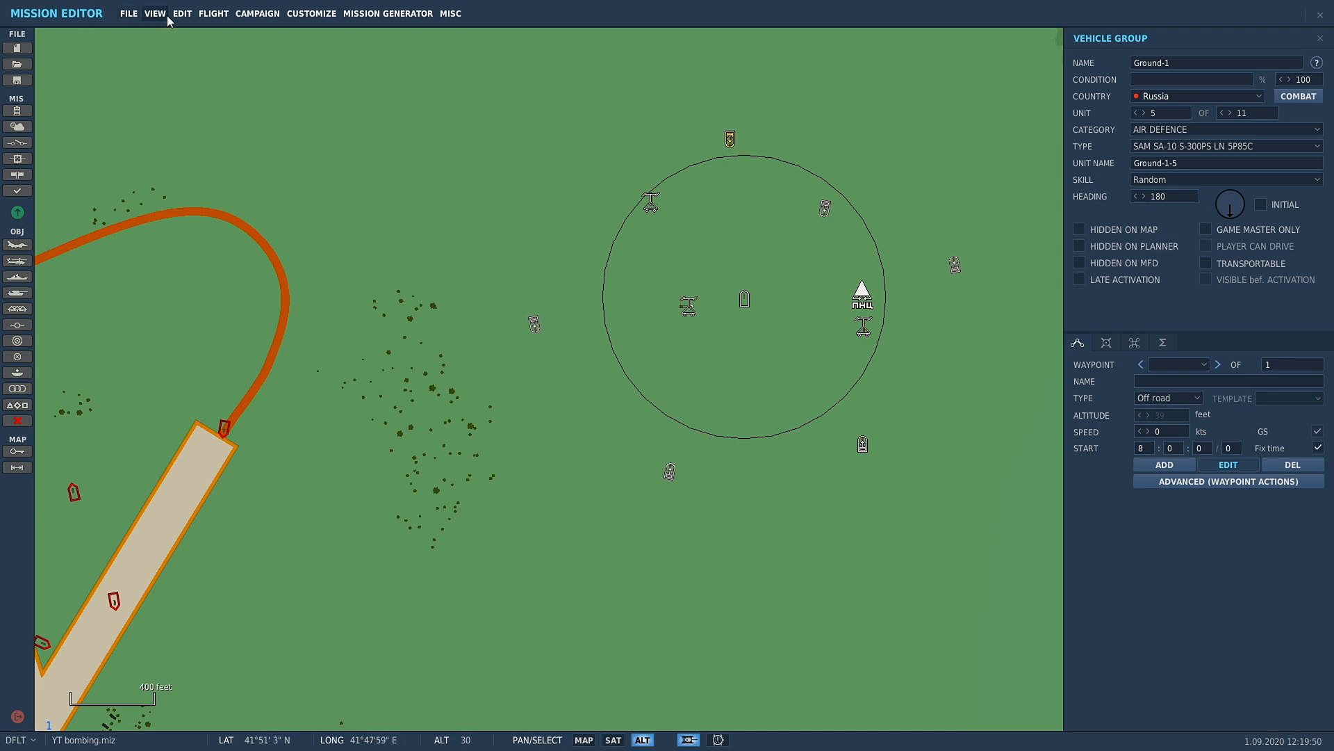
left_click(182, 13)
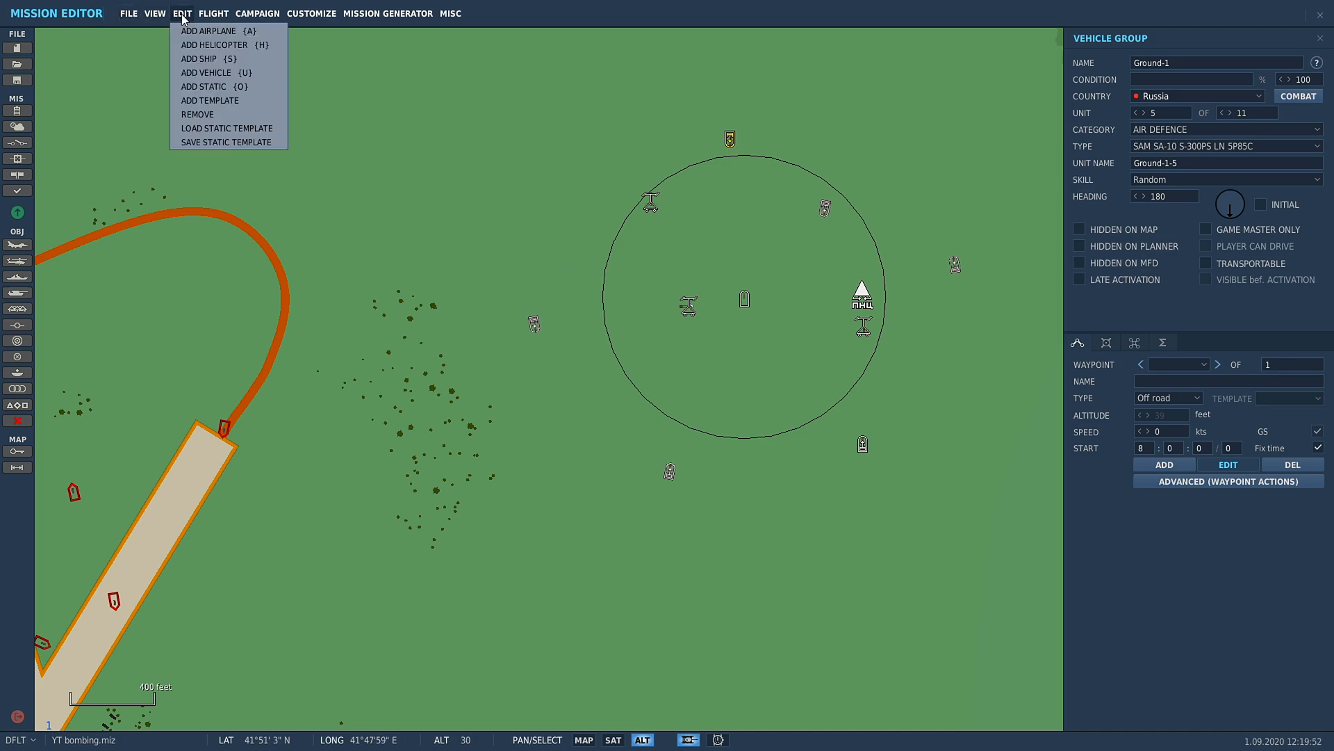
mouse_move(210, 99)
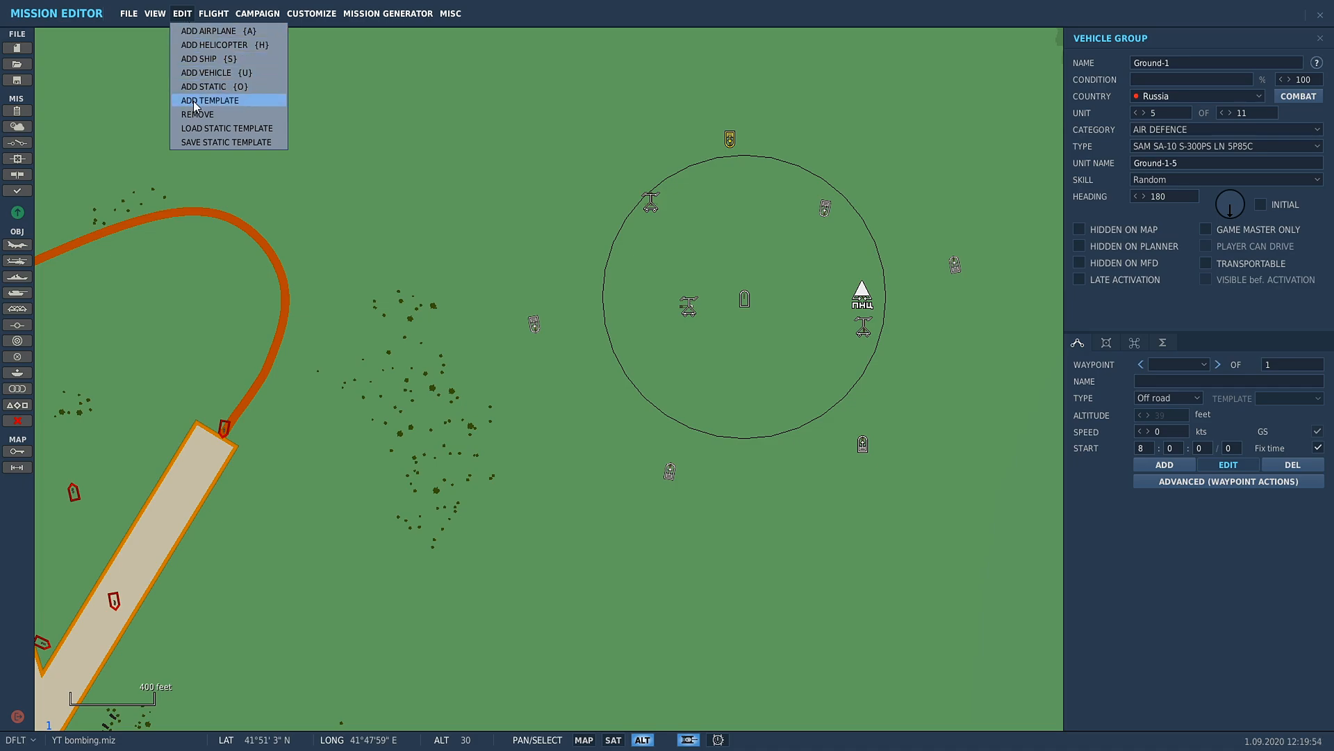
left_click(209, 99)
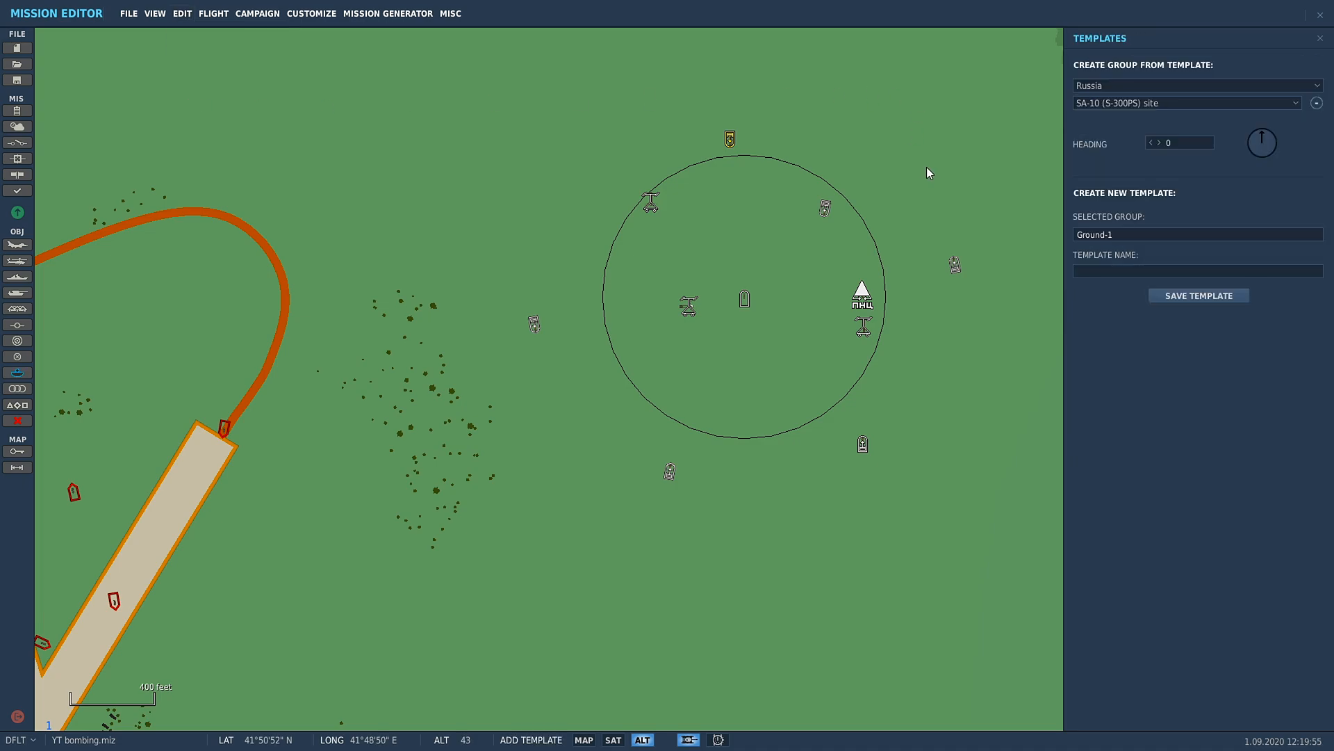
mouse_move(715, 139)
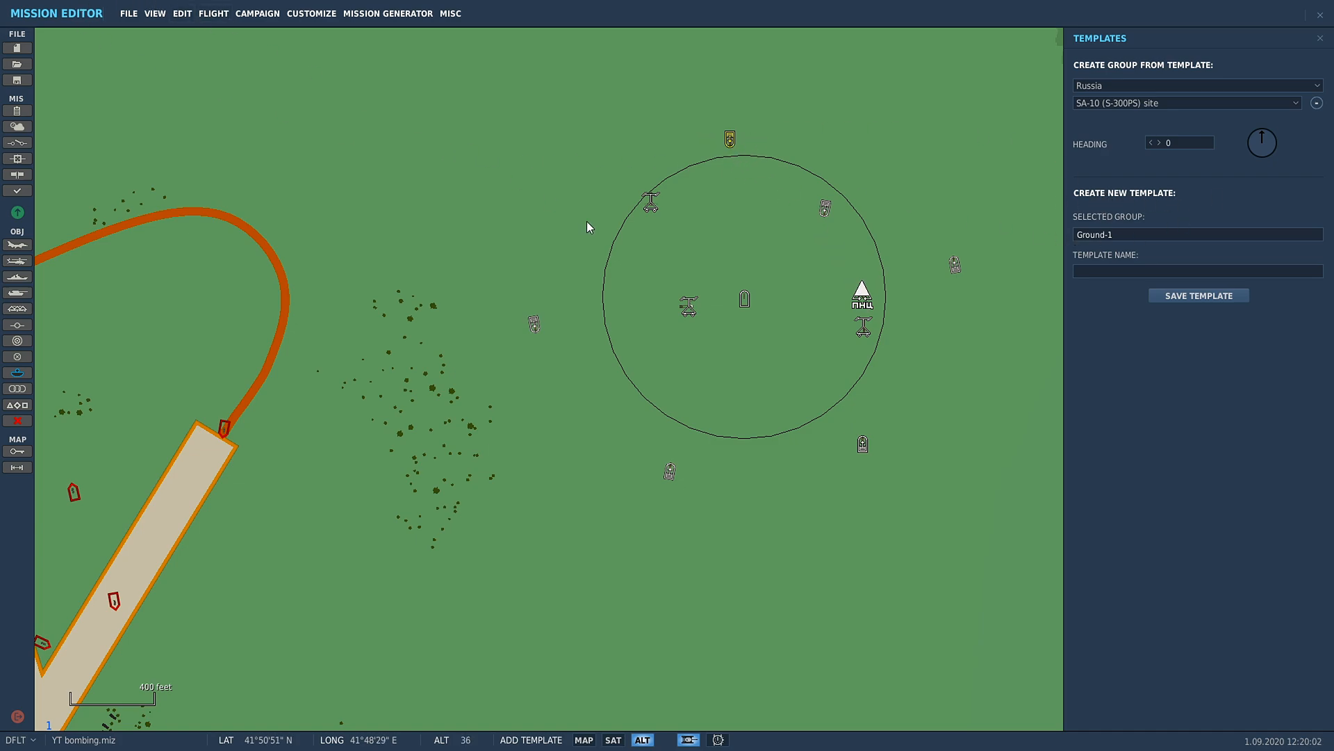
mouse_move(1083, 225)
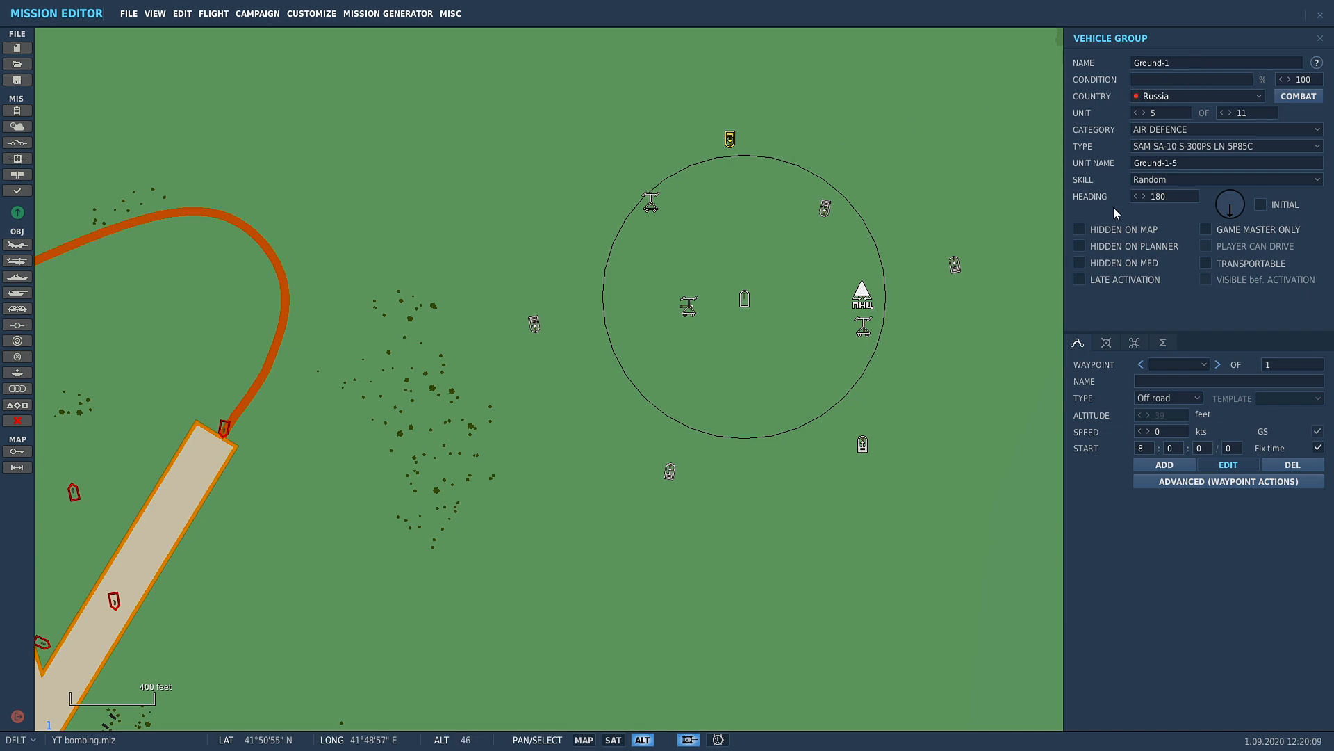
mouse_move(553, 115)
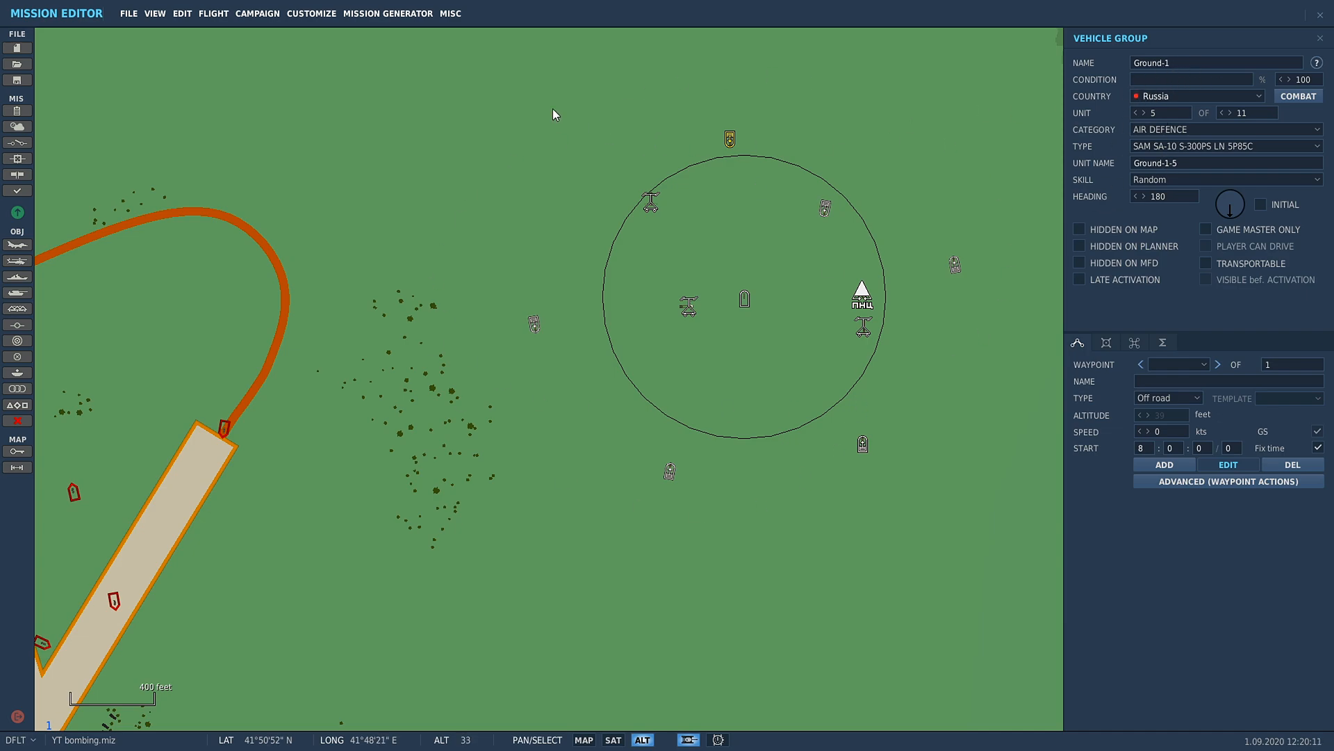
Step: Start a new template from Ground-1 and name it 'SA-10 Random'
left_click(182, 12)
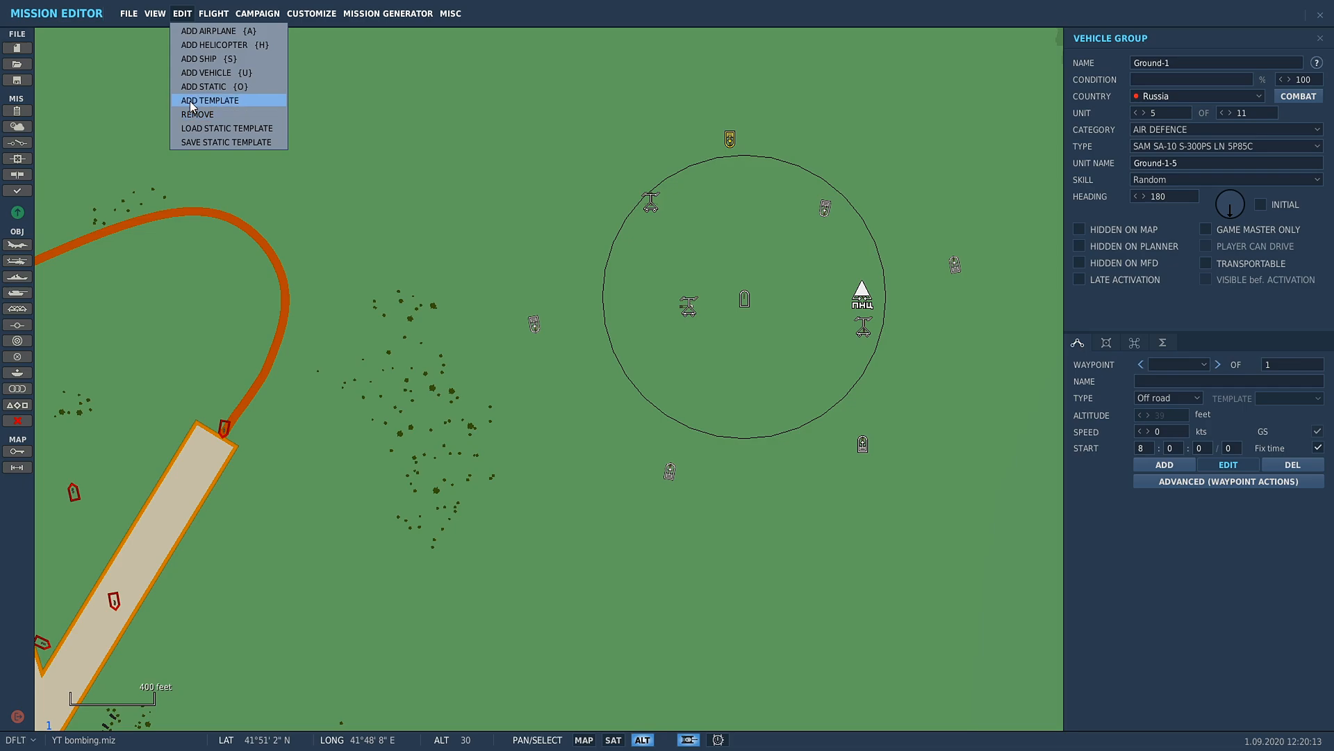
left_click(209, 100)
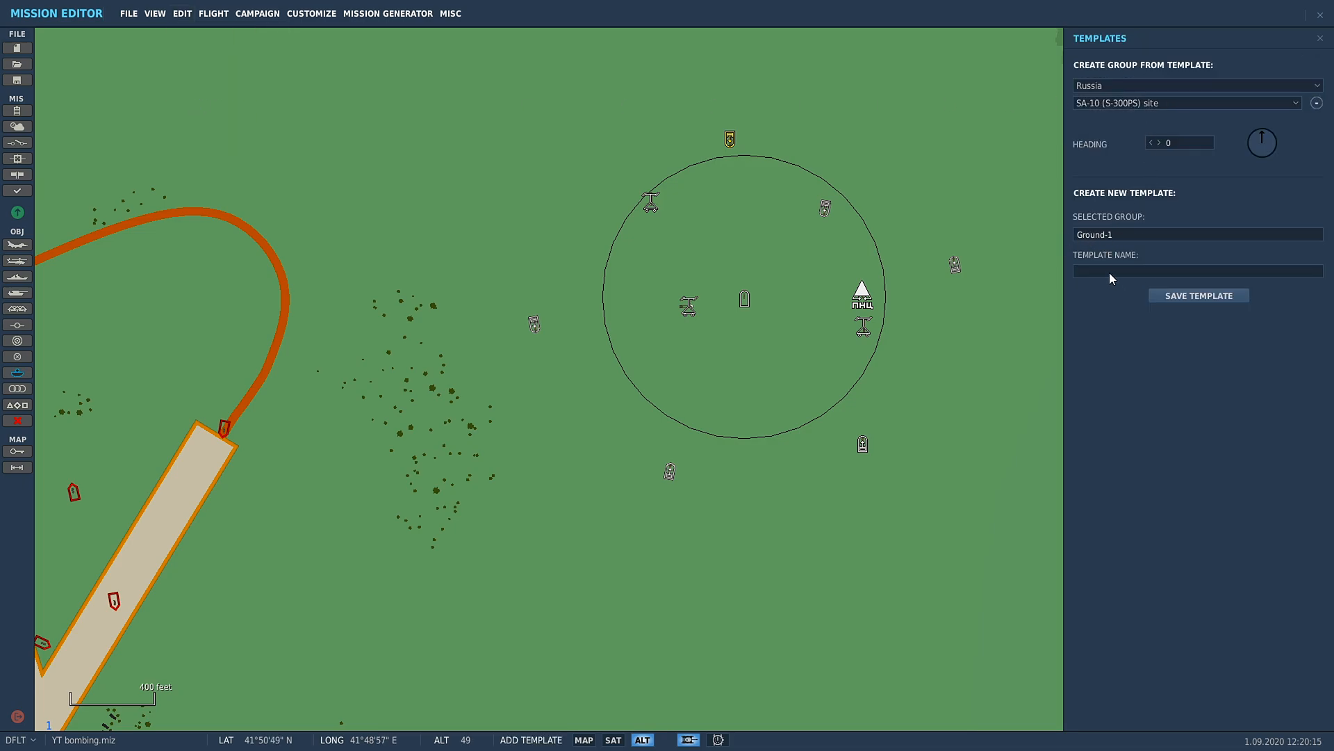
type("SA")
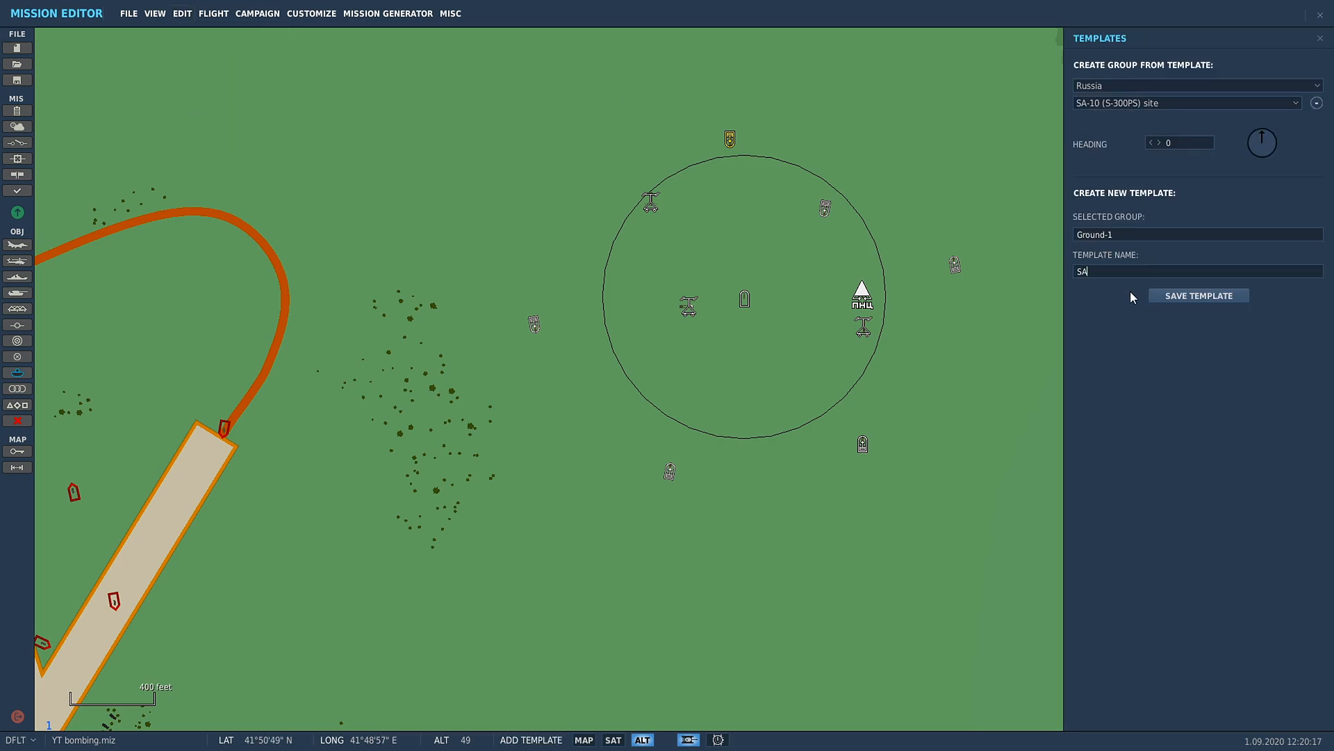
type("-10")
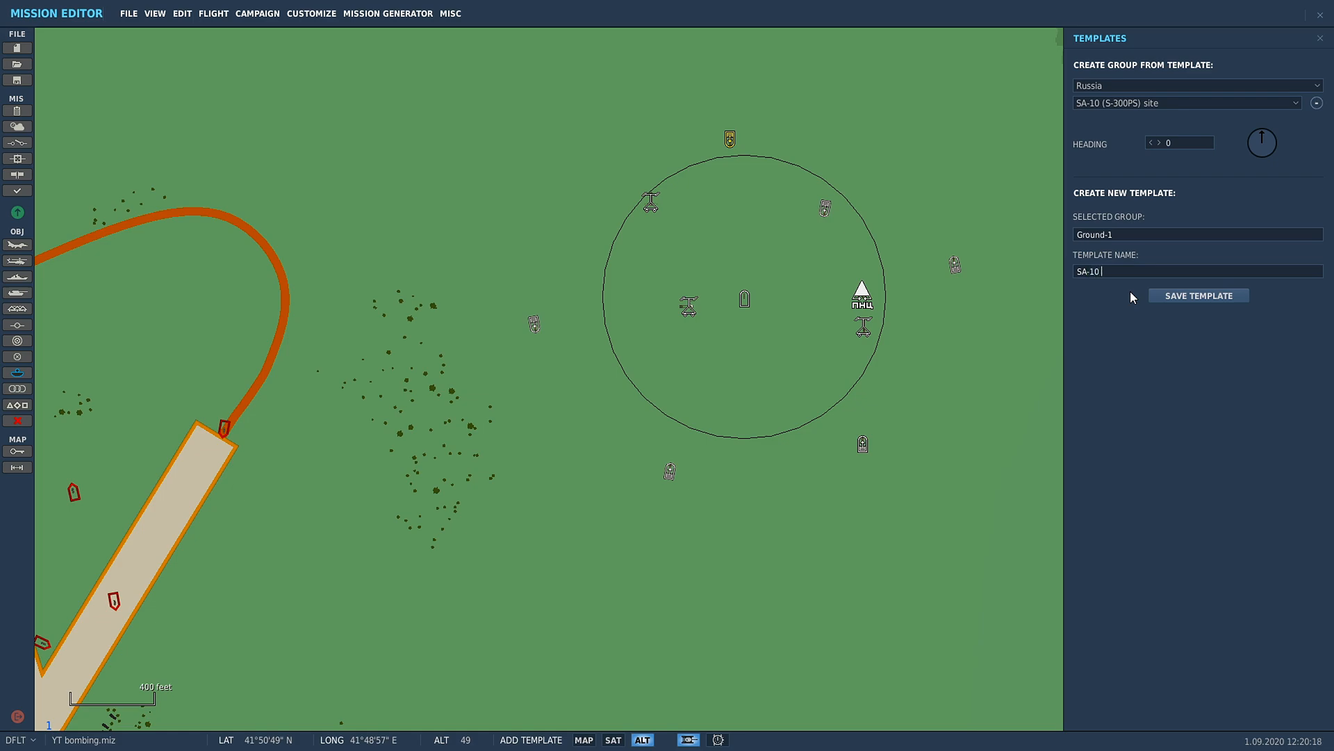
type("Random")
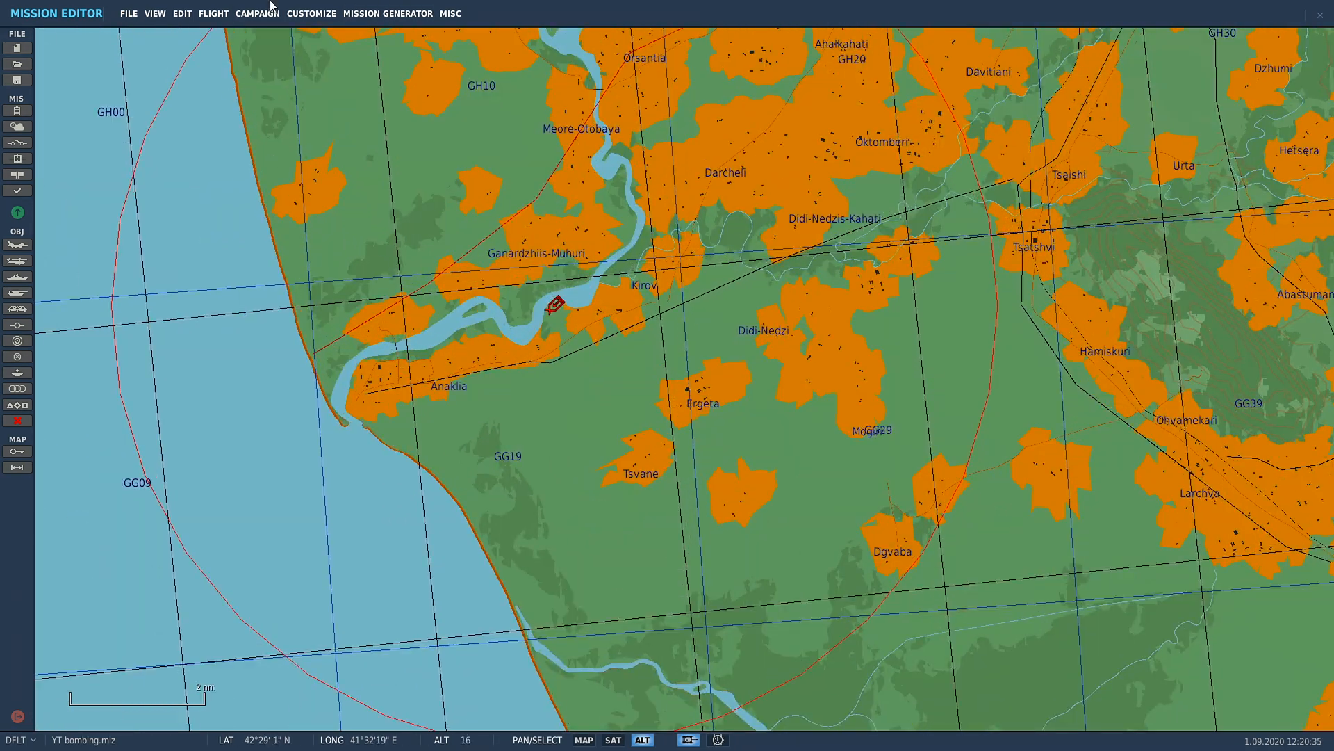
Step: Place a new SA-10 site from the 'SA-10 Random' template near Anaklia
left_click(181, 12)
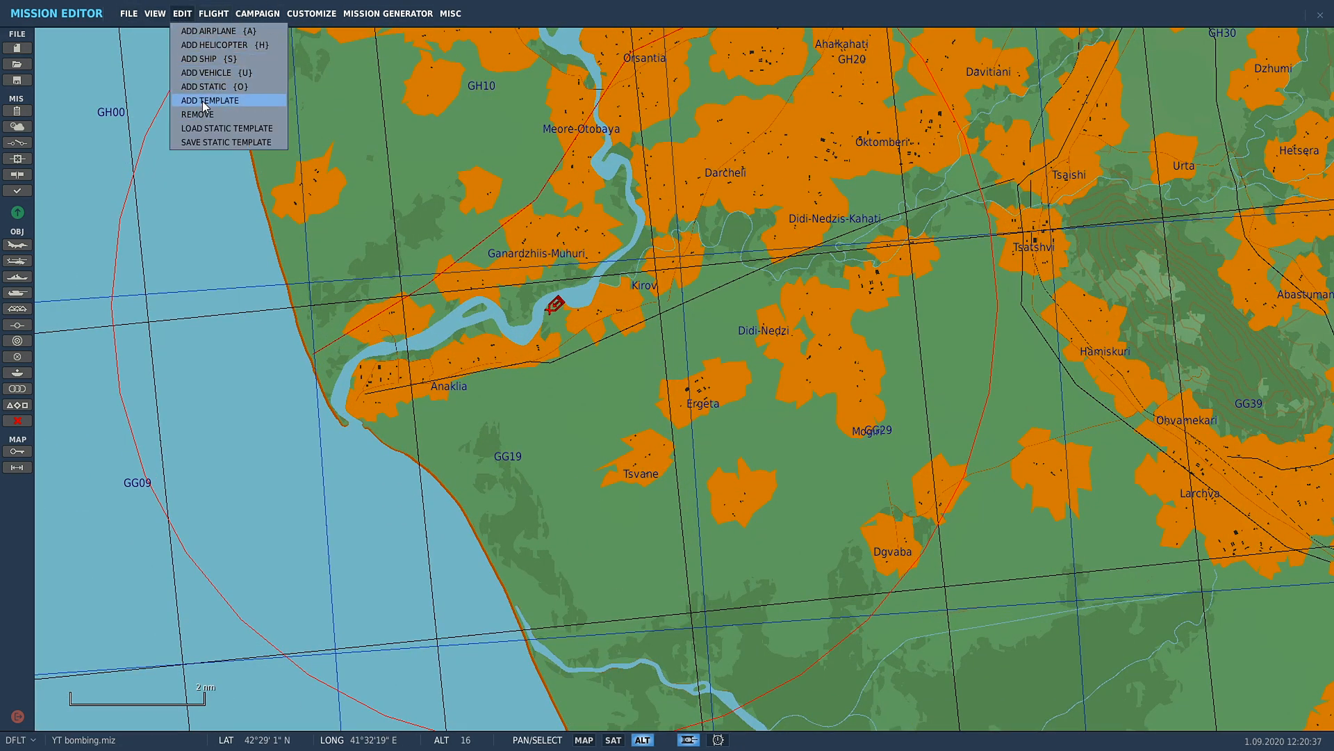
left_click(207, 100)
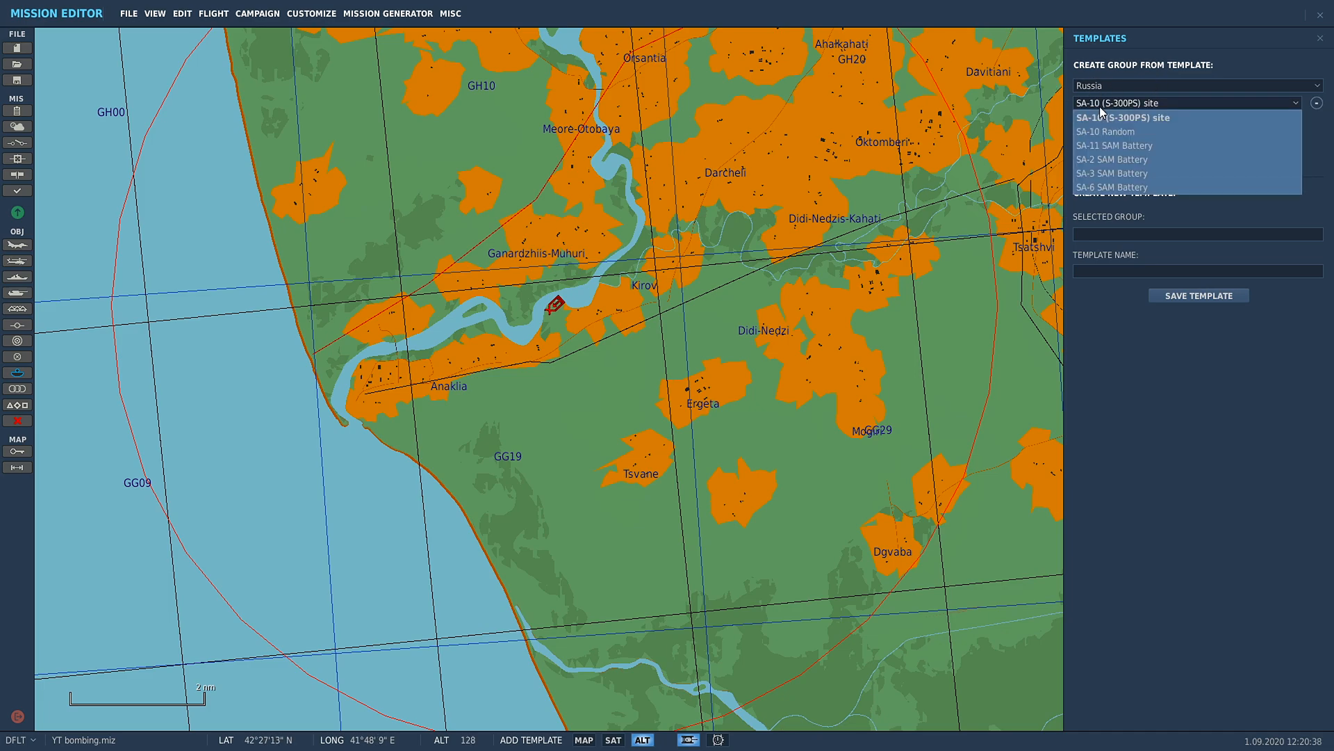
mouse_move(1124, 131)
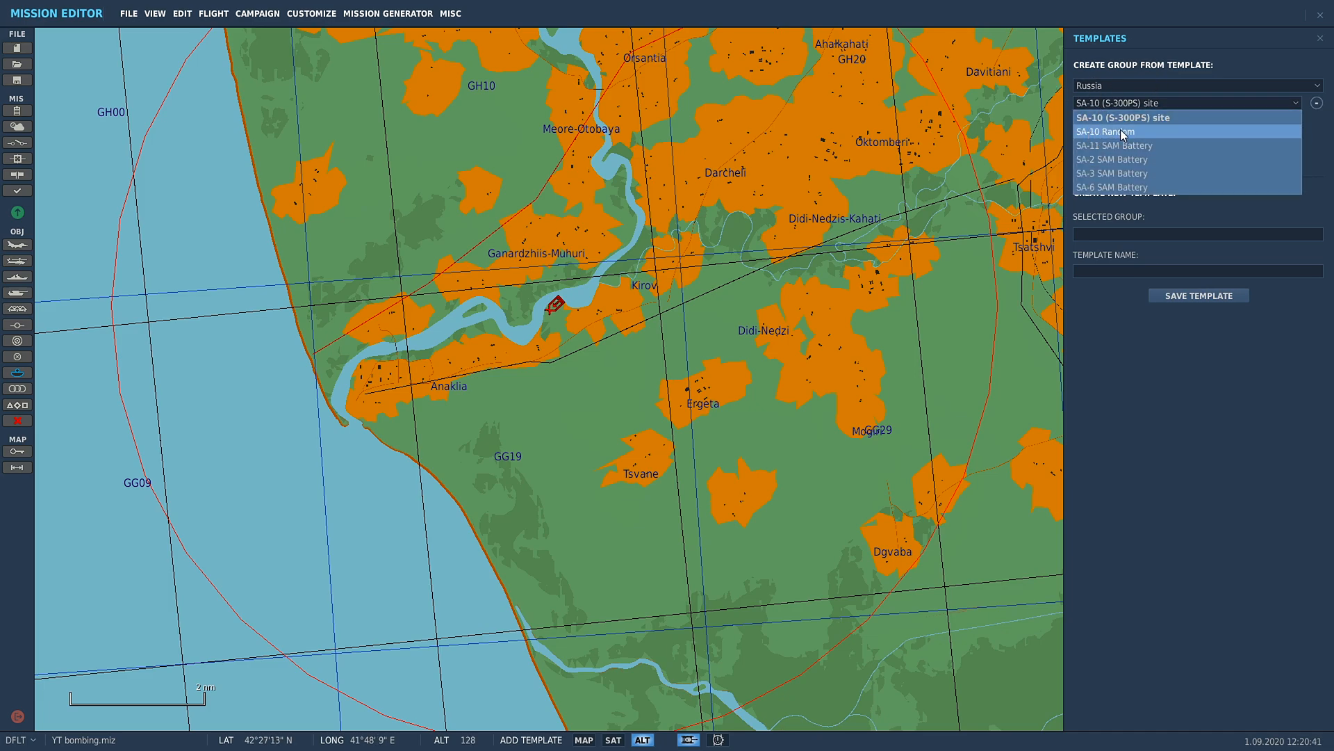
left_click(1115, 131)
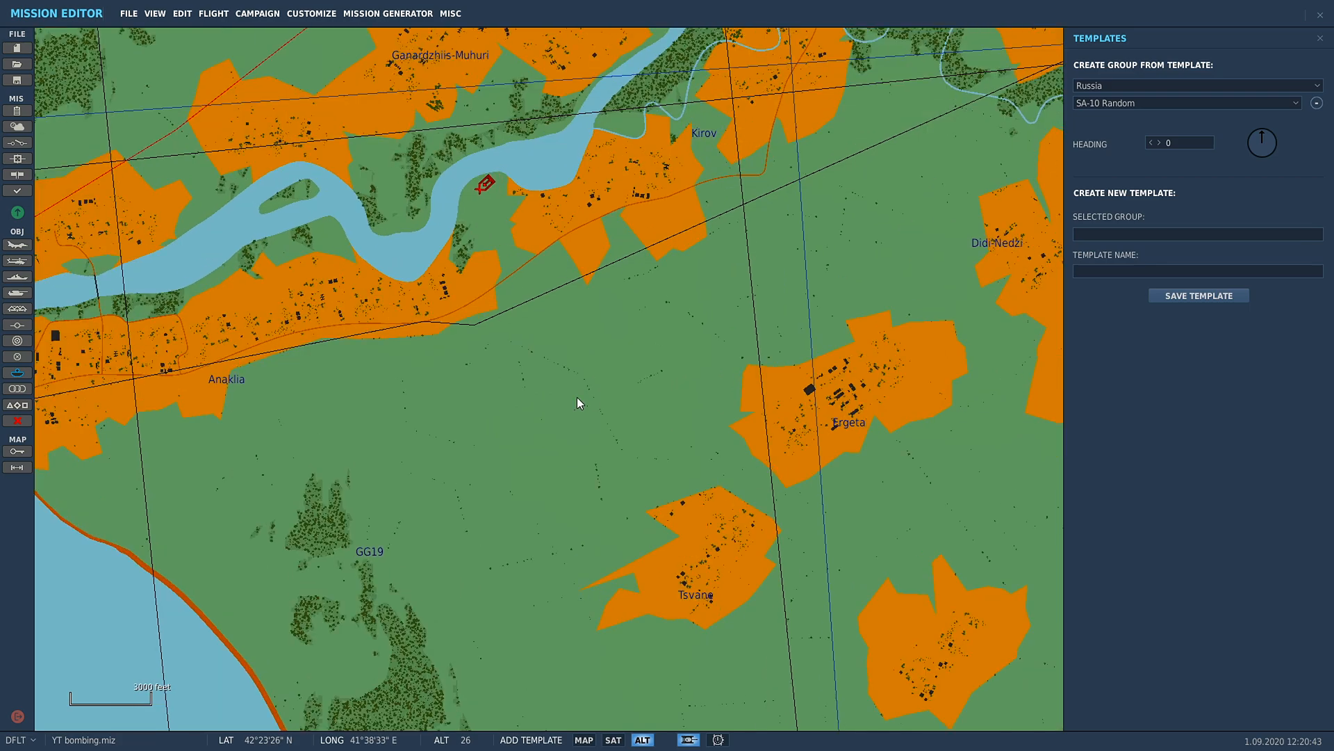
scroll("up", 3)
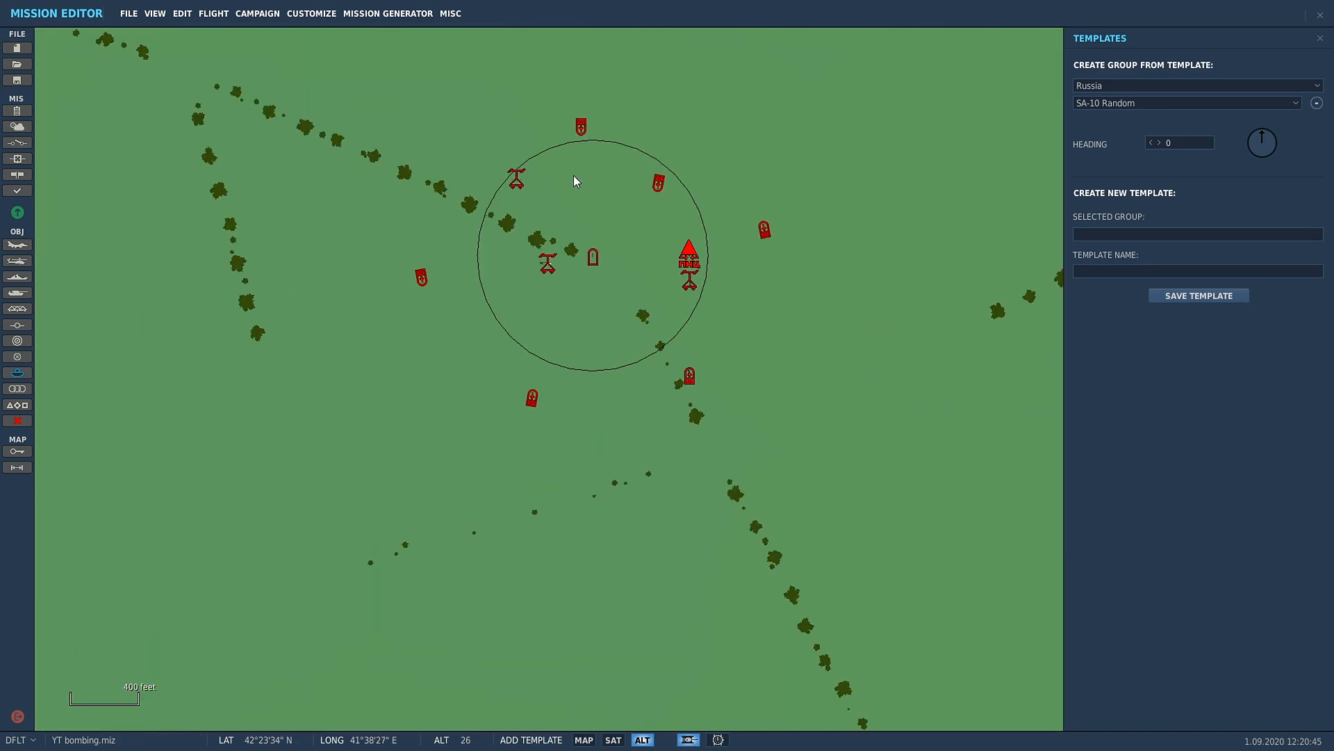
mouse_move(698, 272)
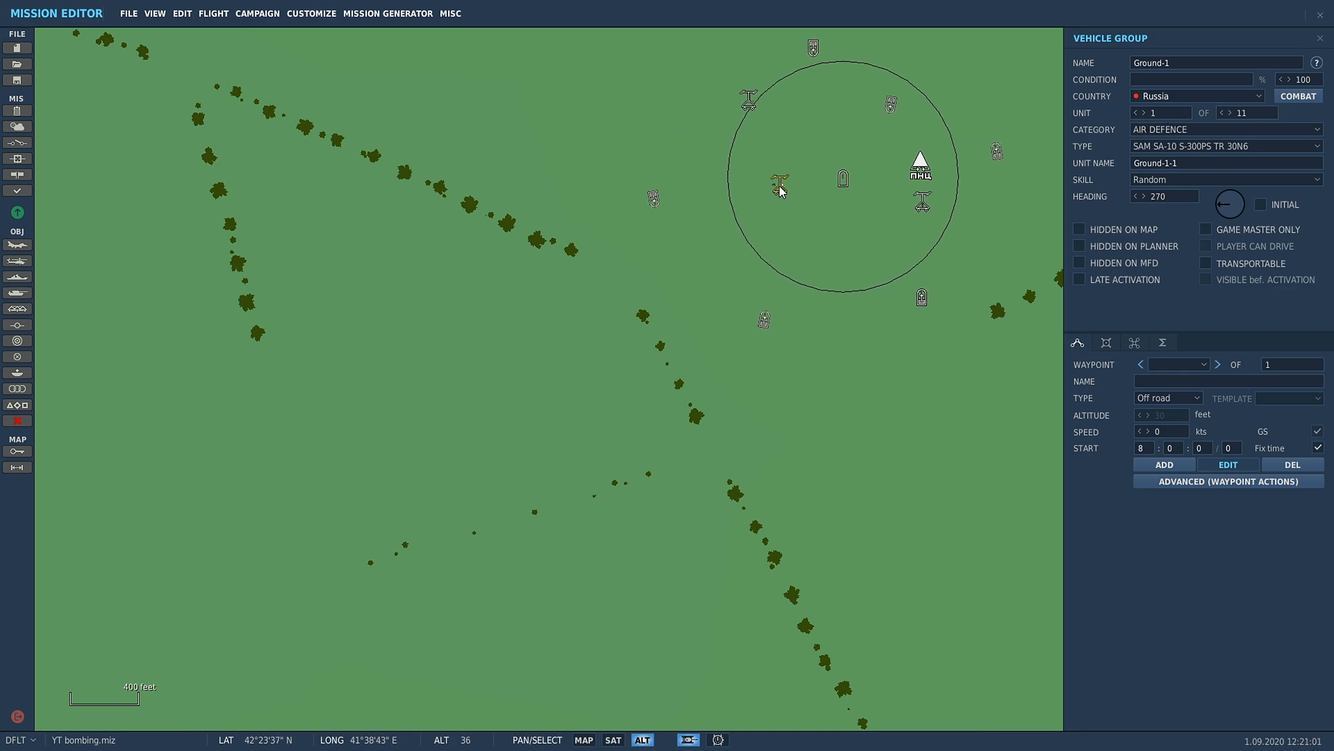
Step: Reopen the templates panel, which lists Ground-1 for a new template
scroll("down", 3)
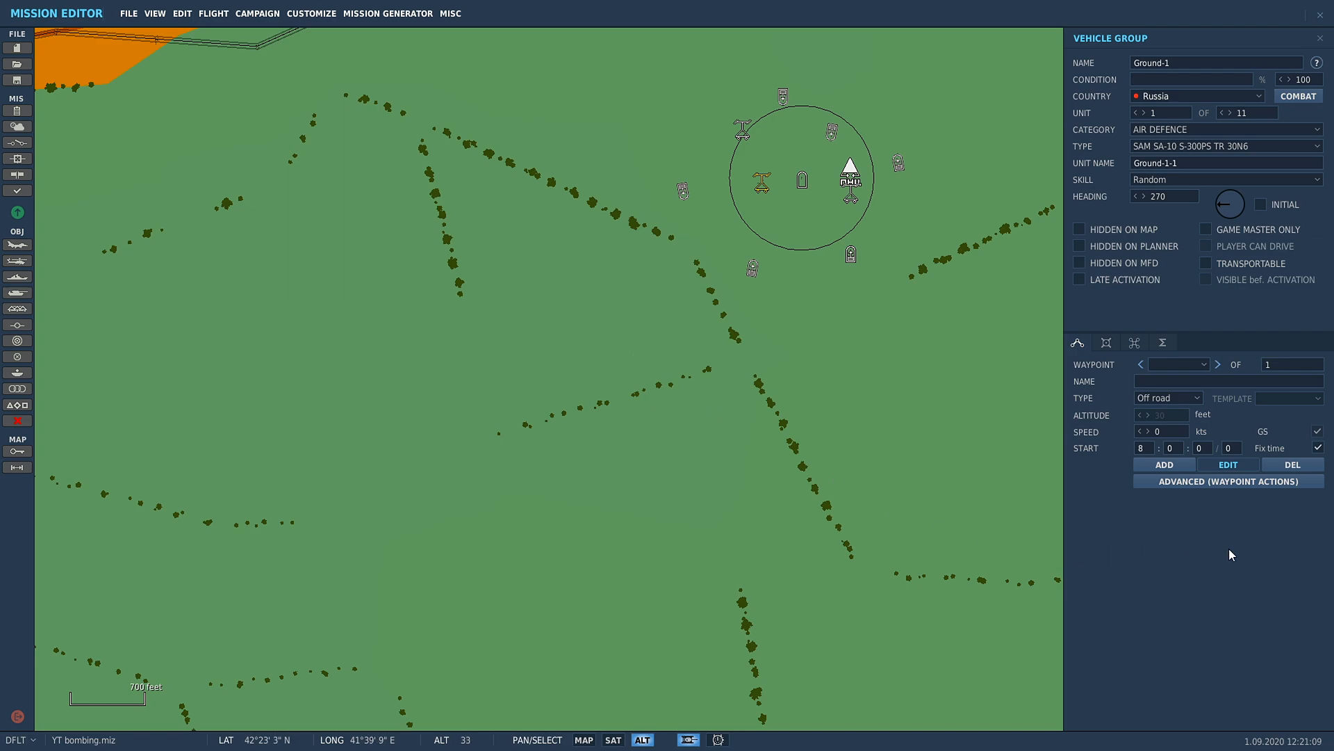
mouse_move(674, 305)
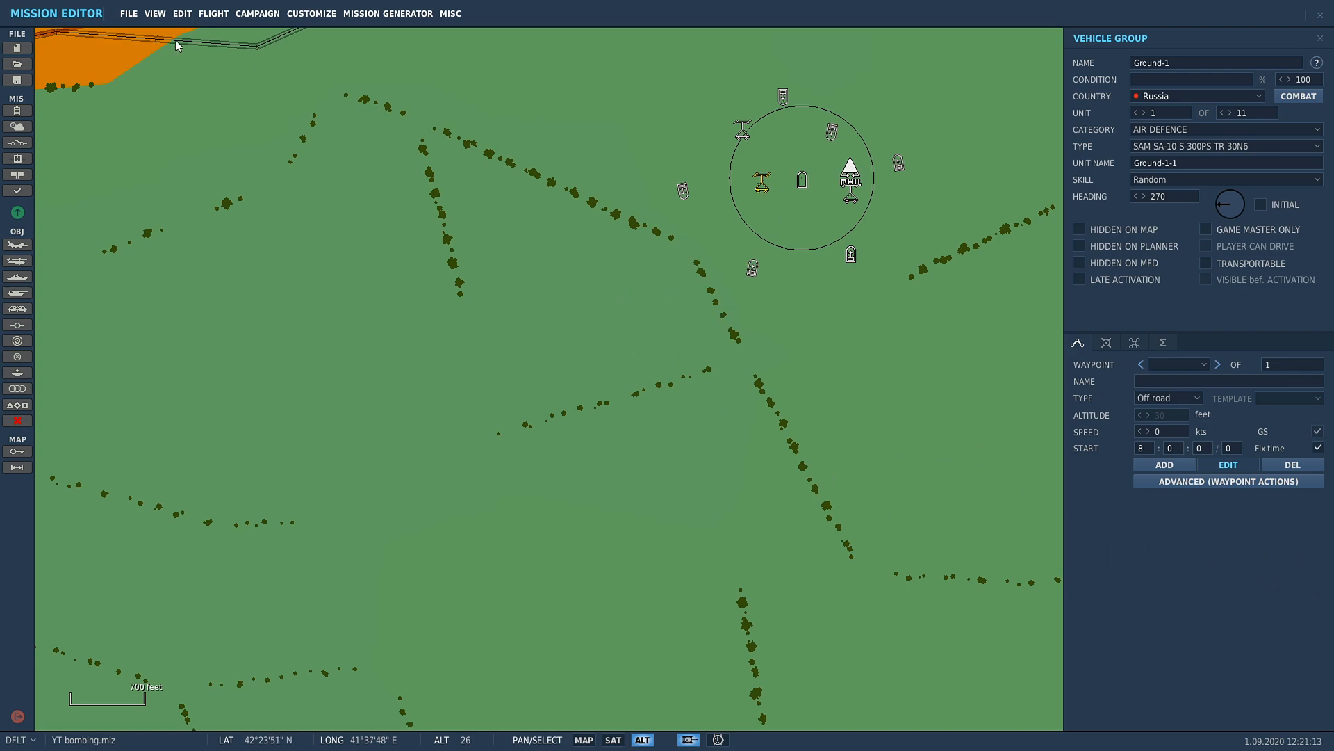
left_click(181, 12)
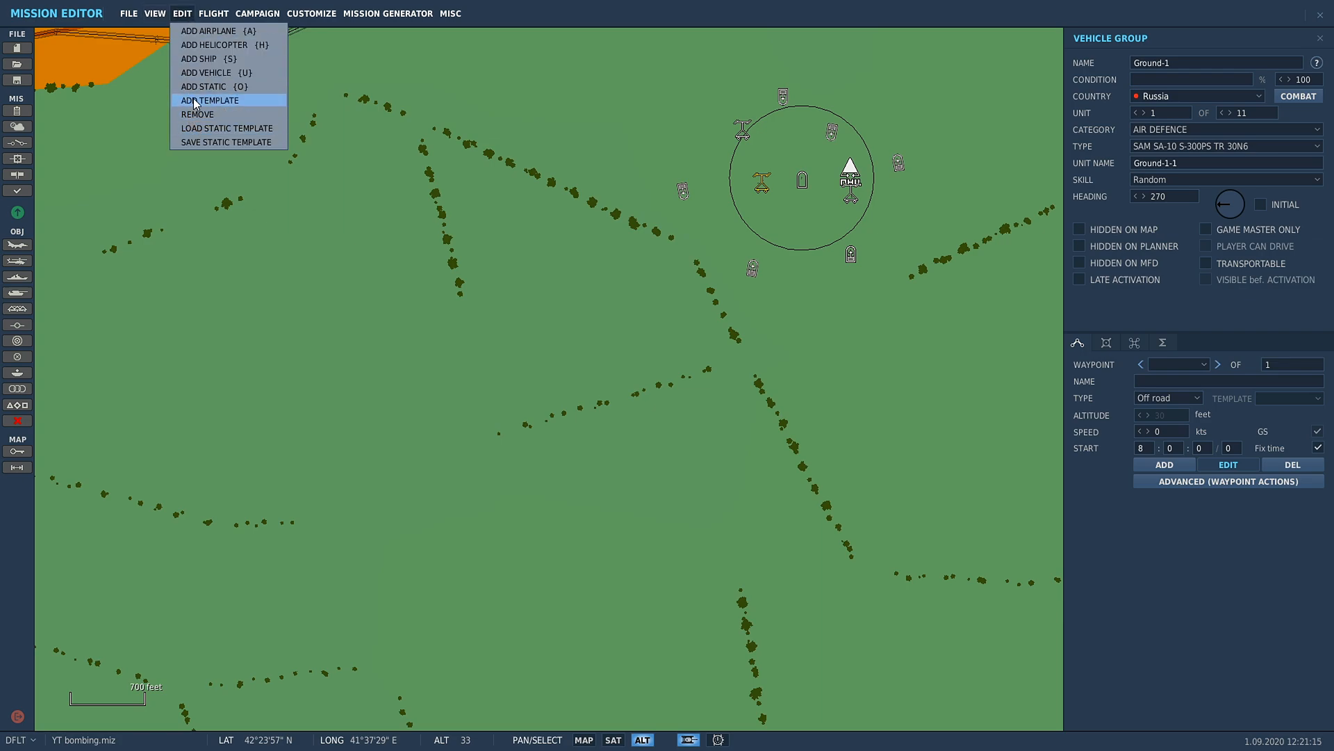
left_click(208, 99)
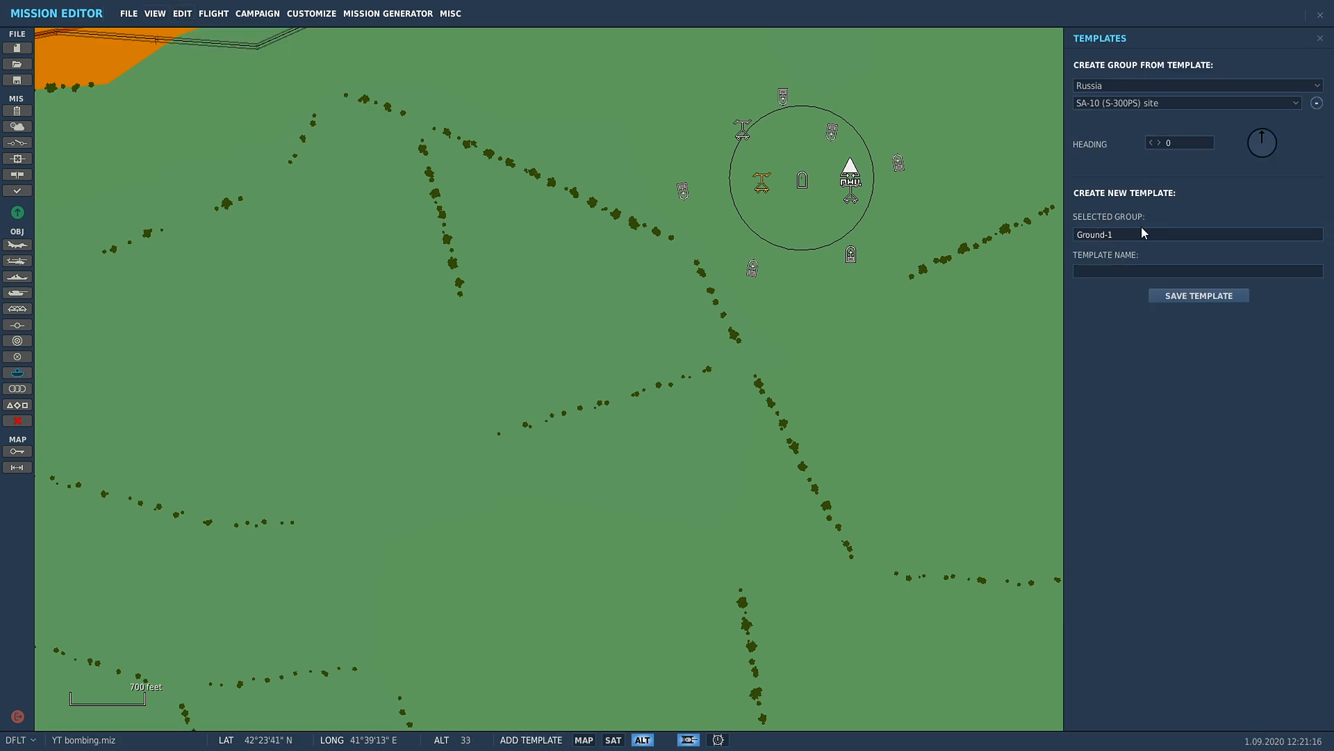
mouse_move(745, 175)
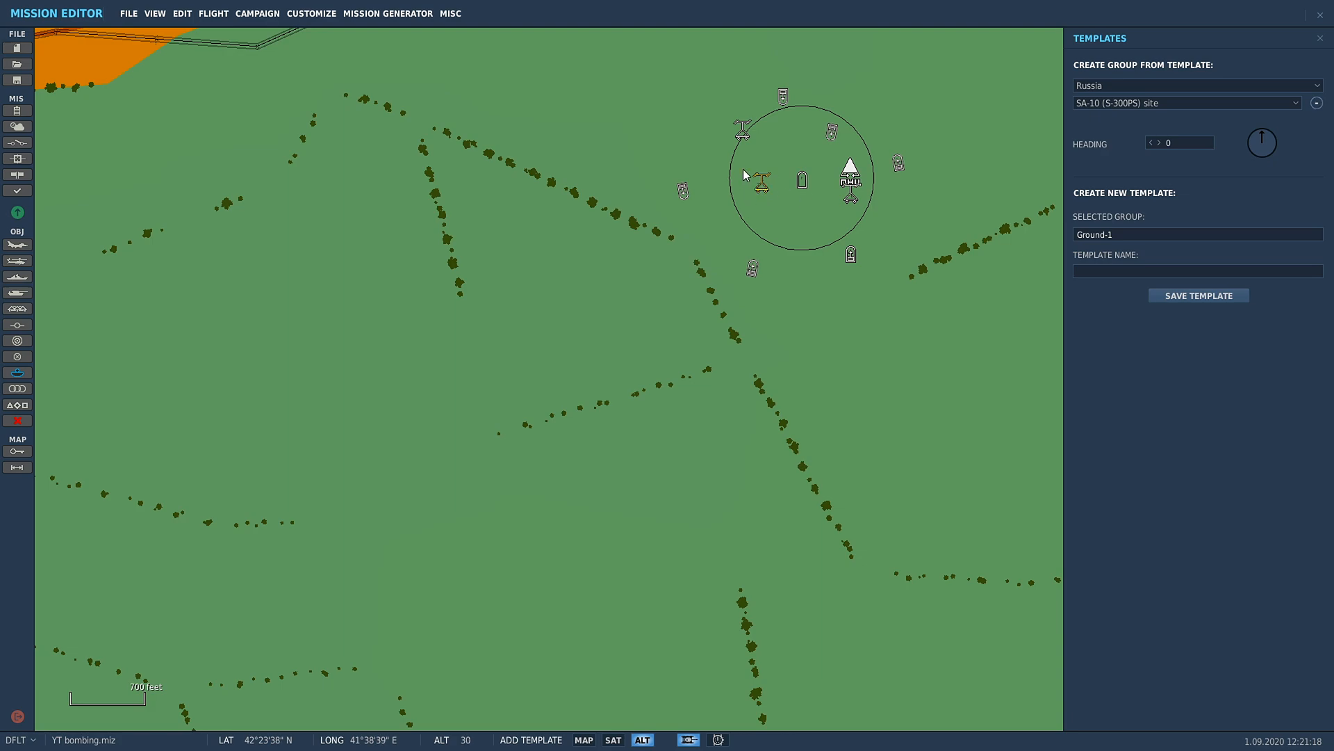
mouse_move(1202, 198)
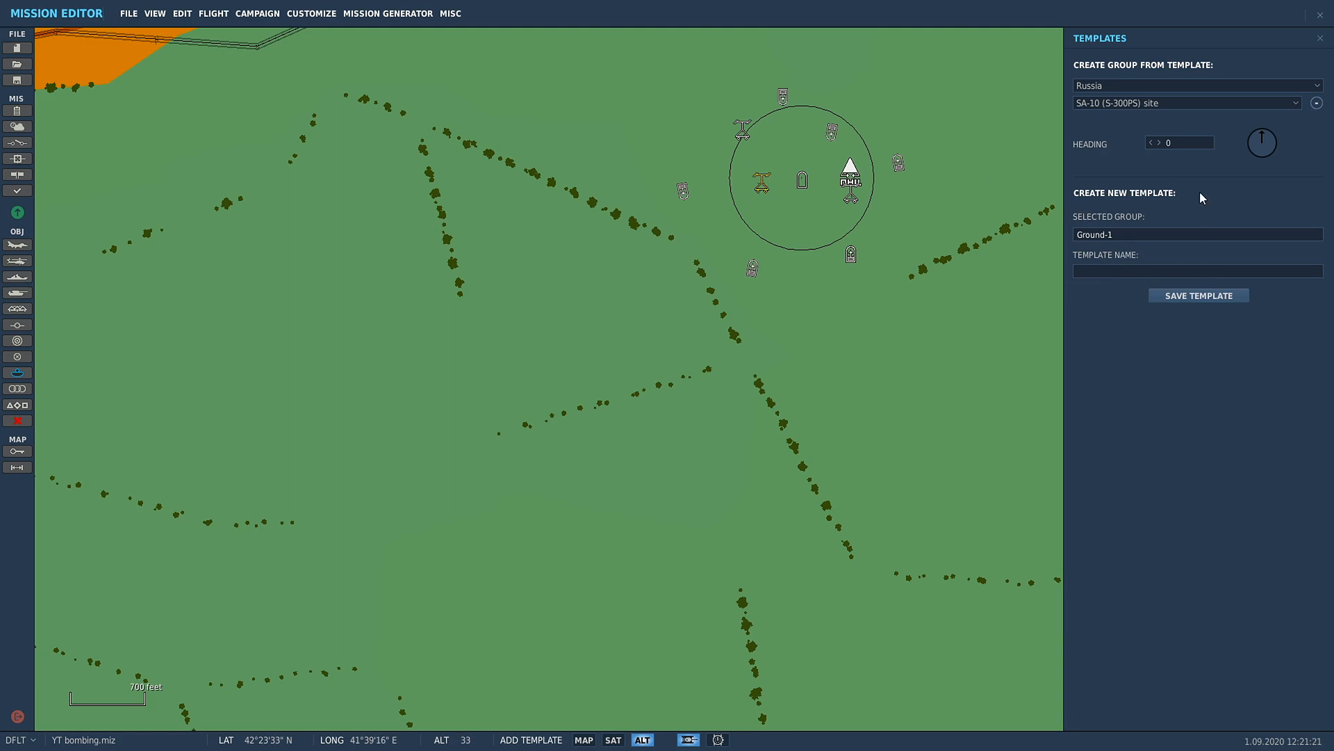
mouse_move(1151, 114)
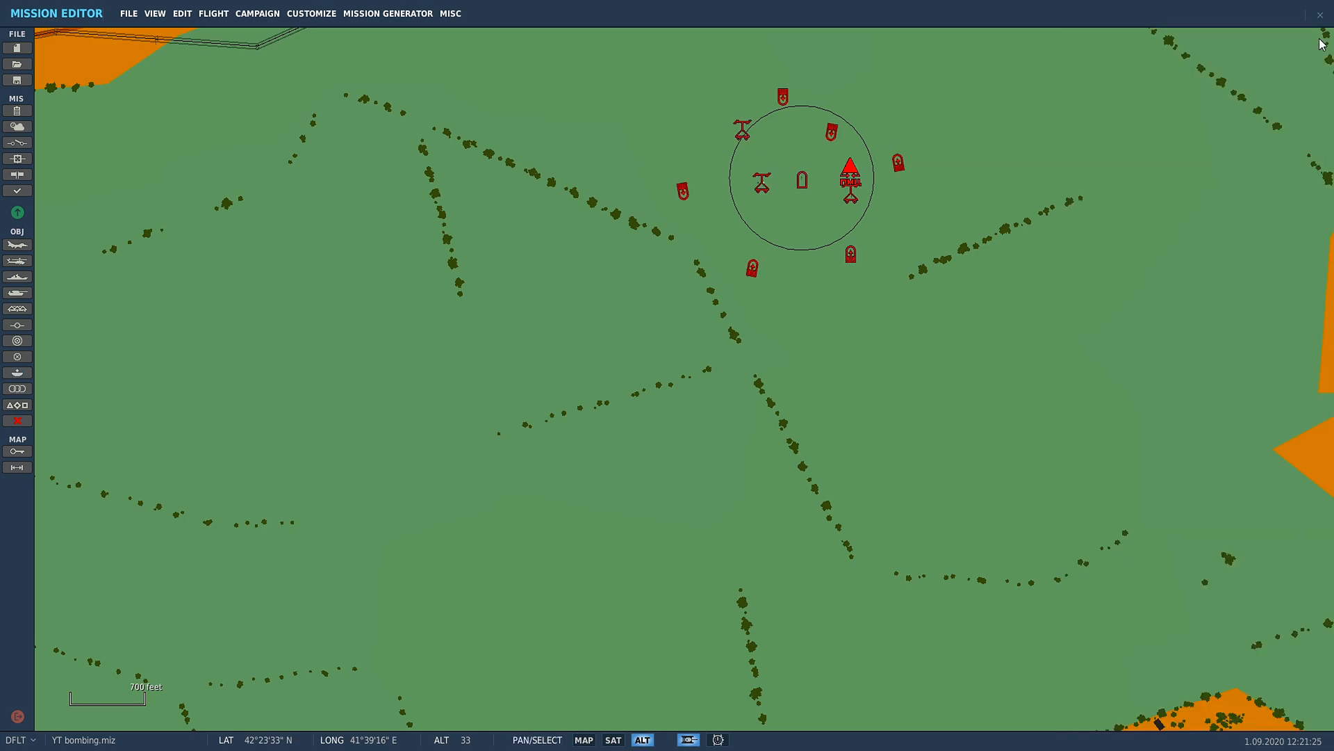
scroll("down", 3)
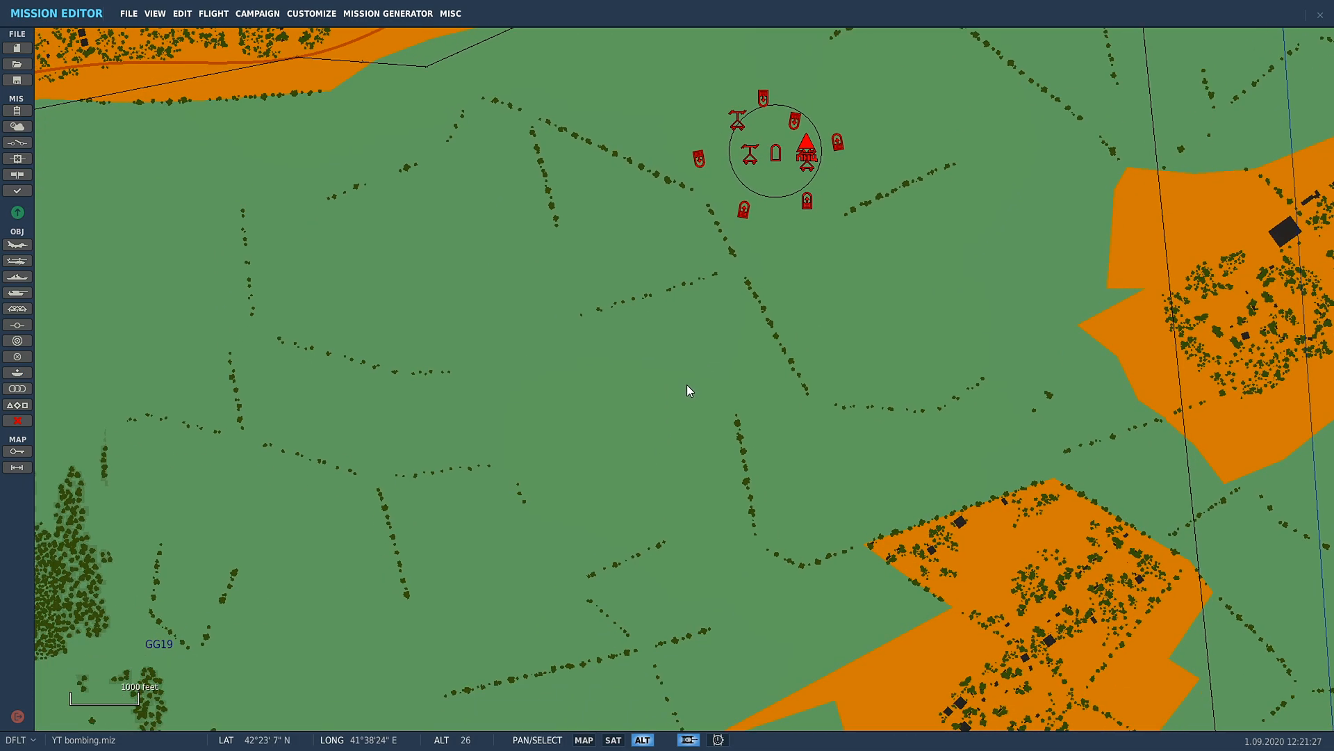
scroll("down", 3)
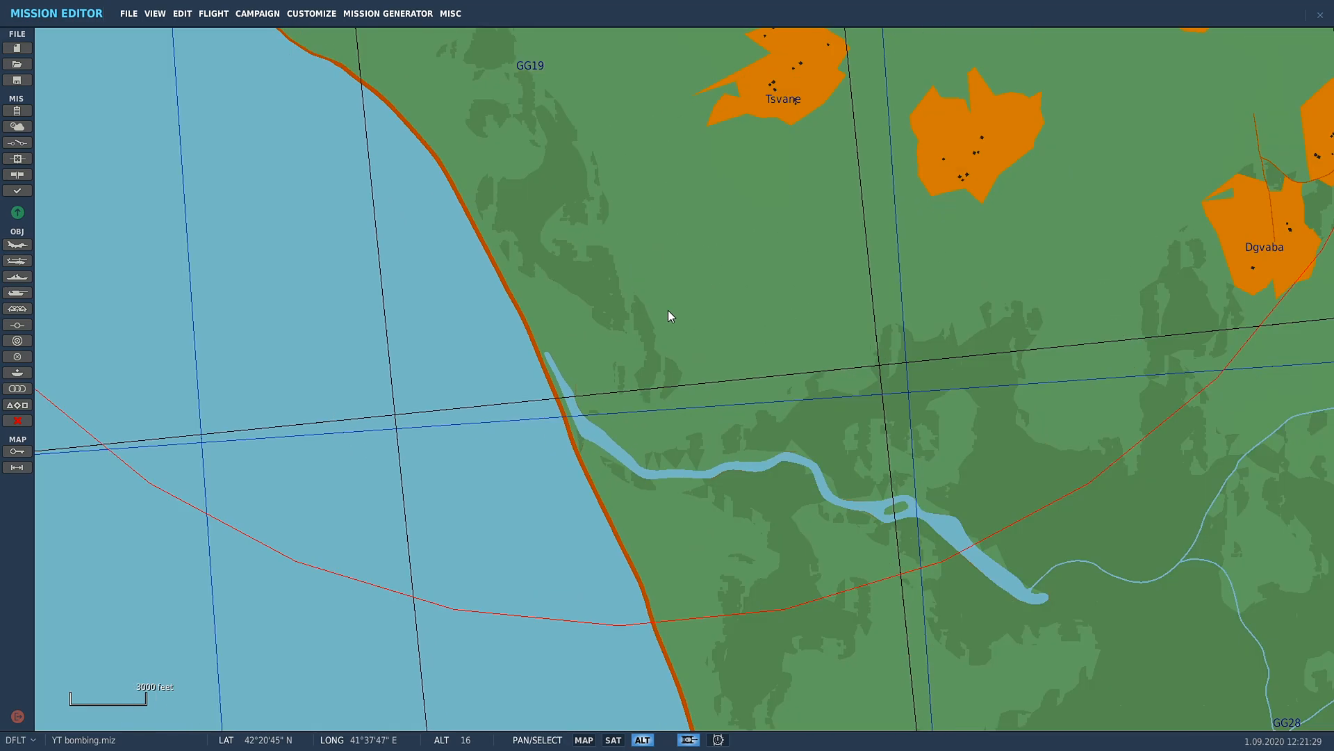
scroll("down", 3)
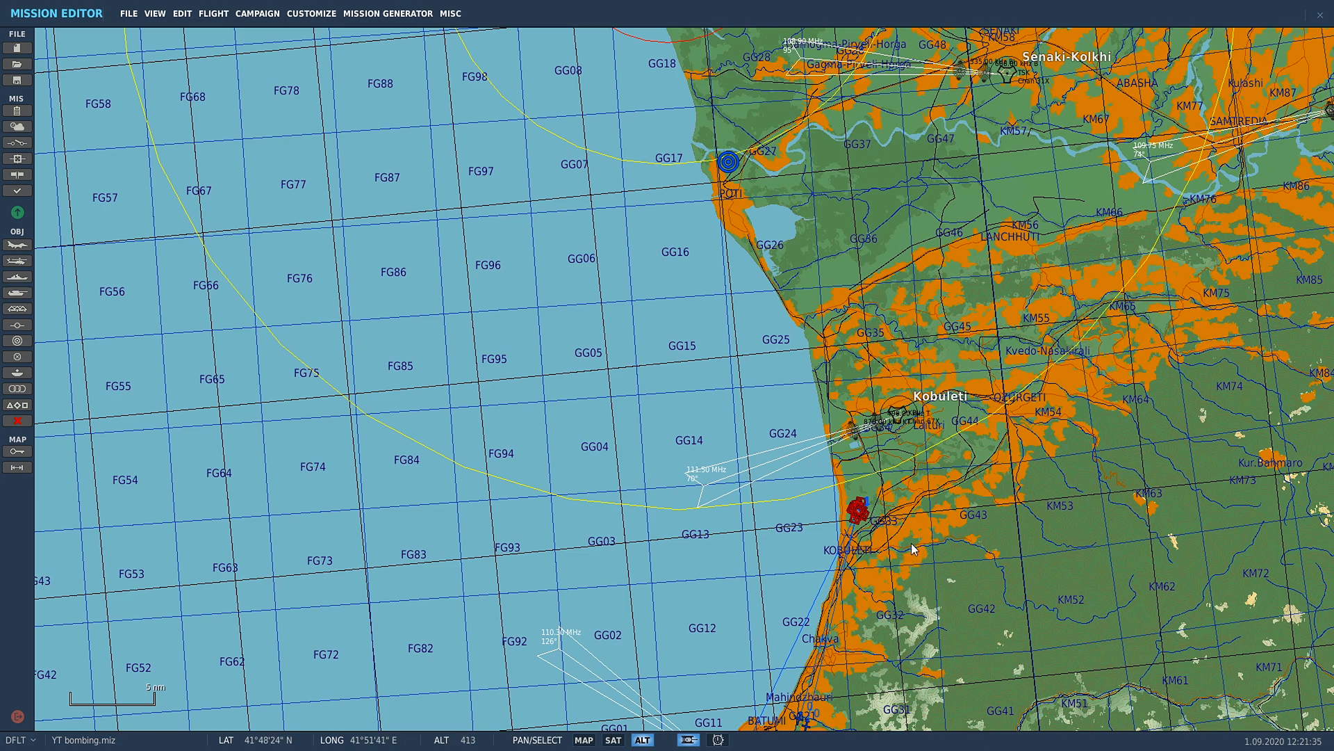
mouse_move(914, 539)
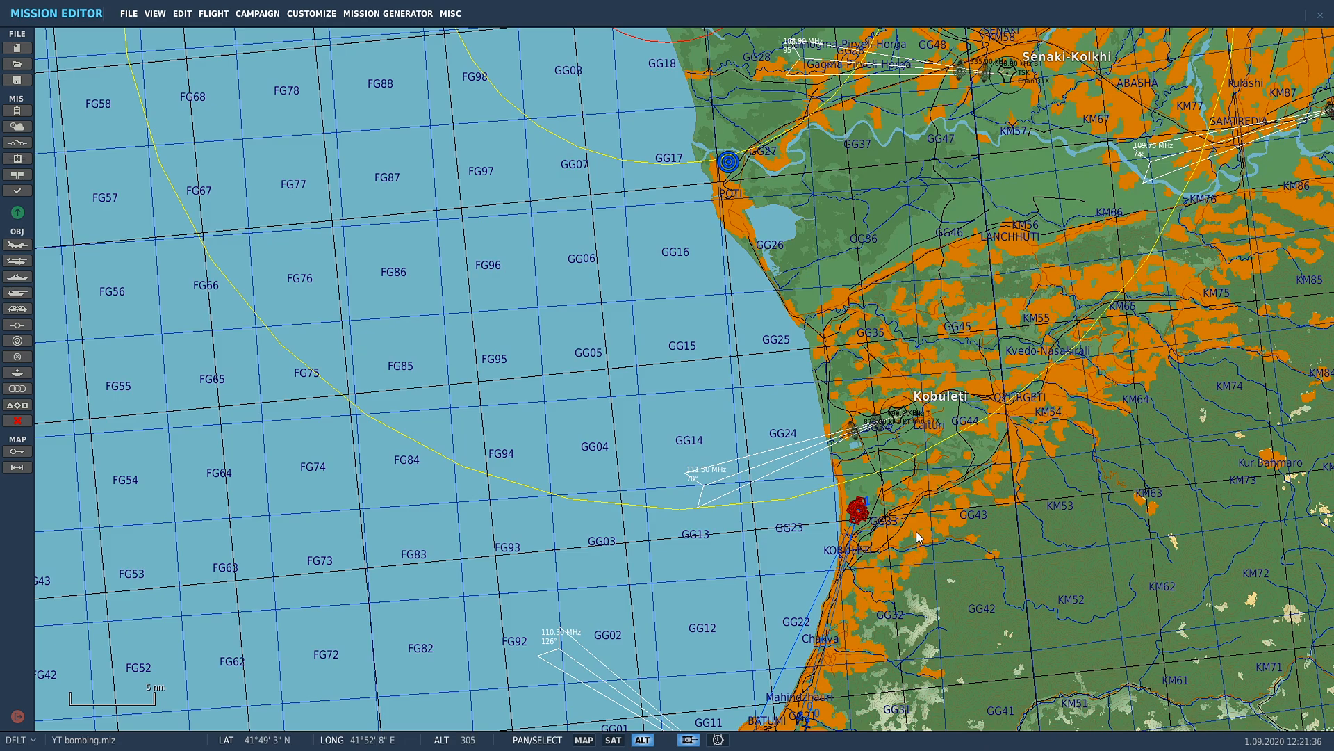
mouse_move(845, 634)
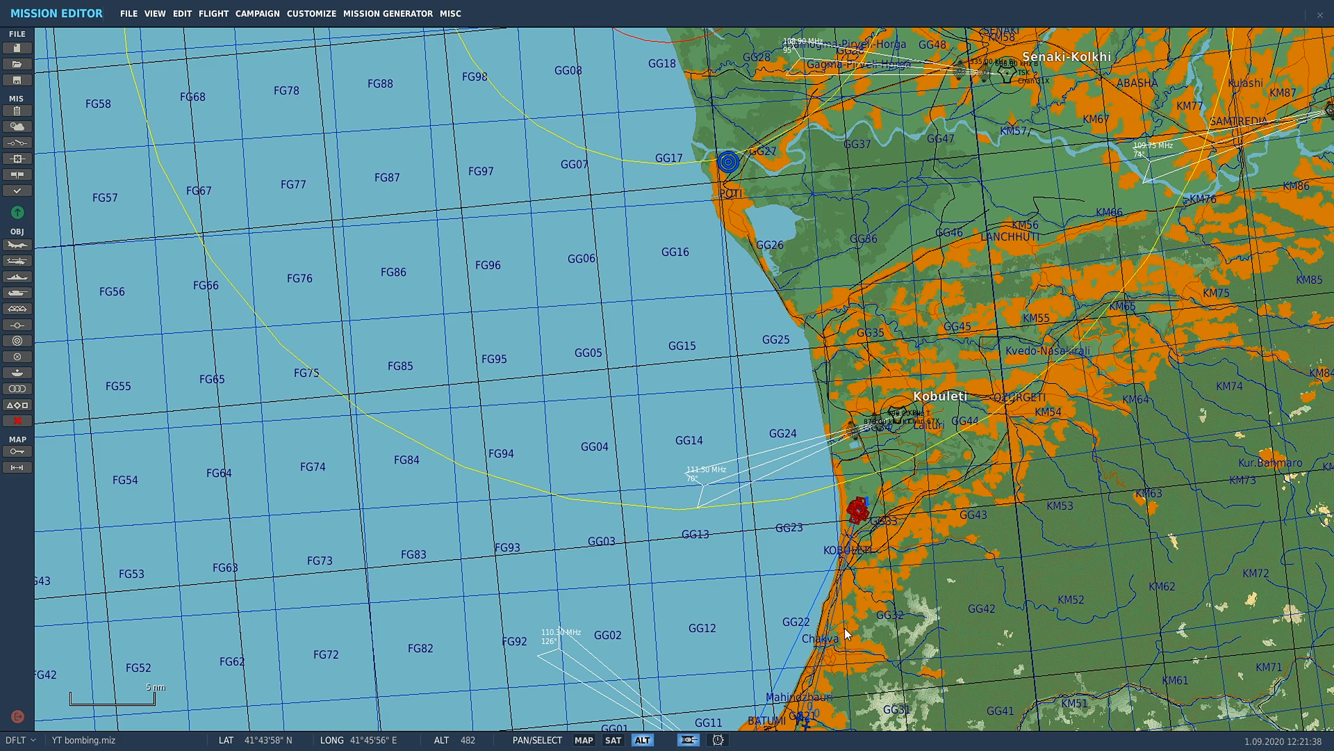